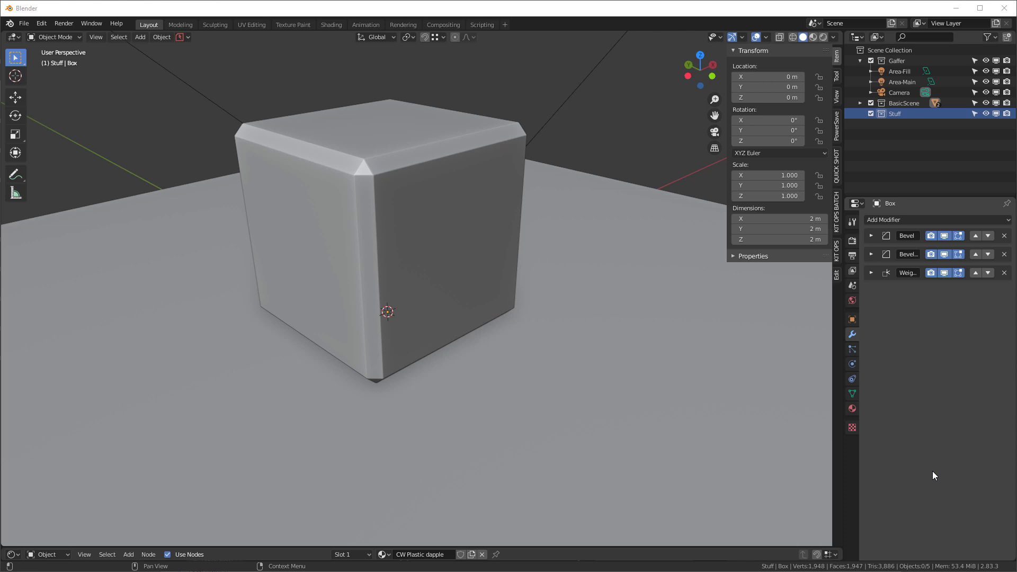
mouse_move(930, 475)
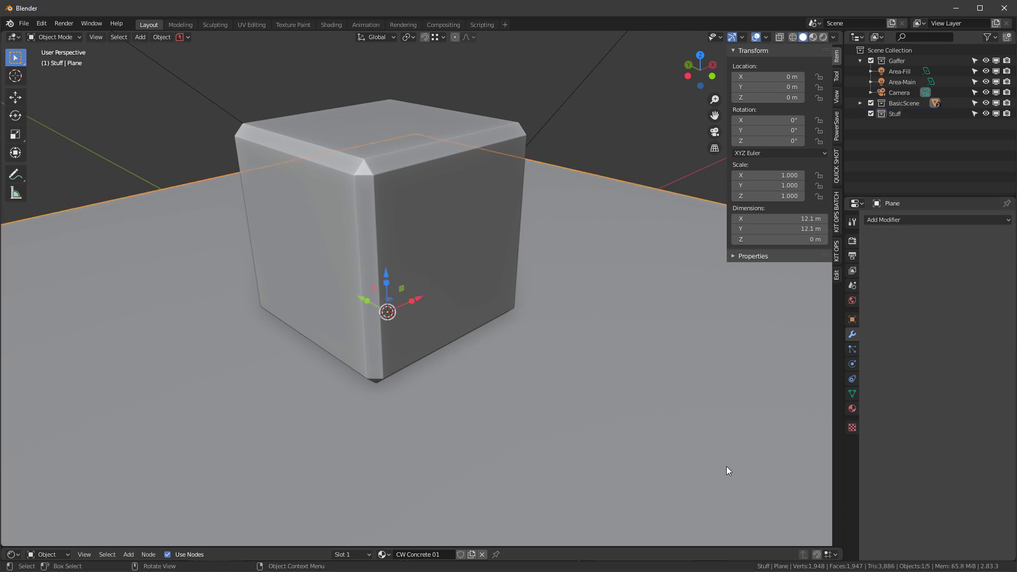
mouse_move(403, 214)
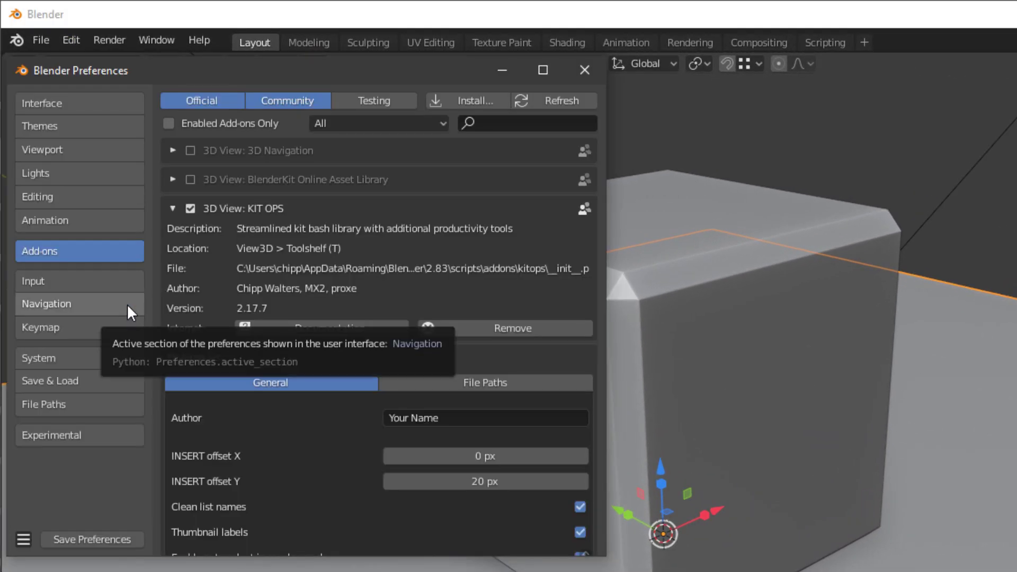
mouse_move(496, 330)
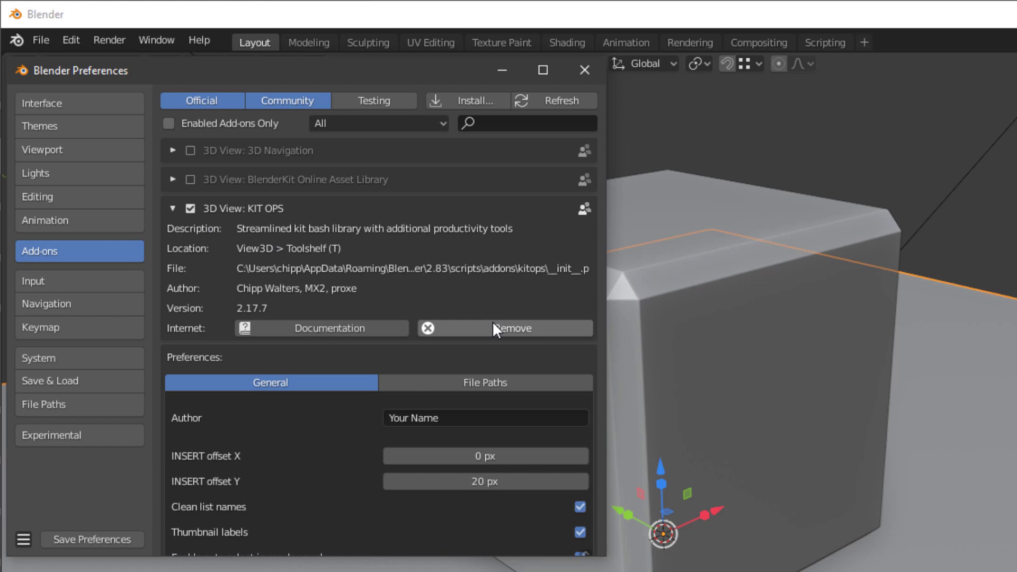
Step: Remove the installed KIT OPS add-on and confirm its deletion
click(515, 328)
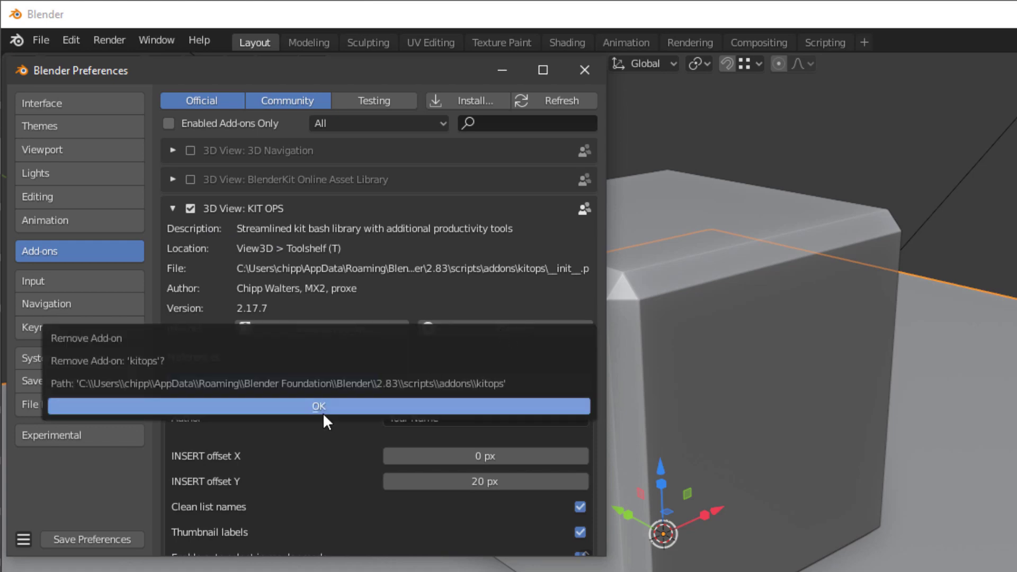
click(317, 405)
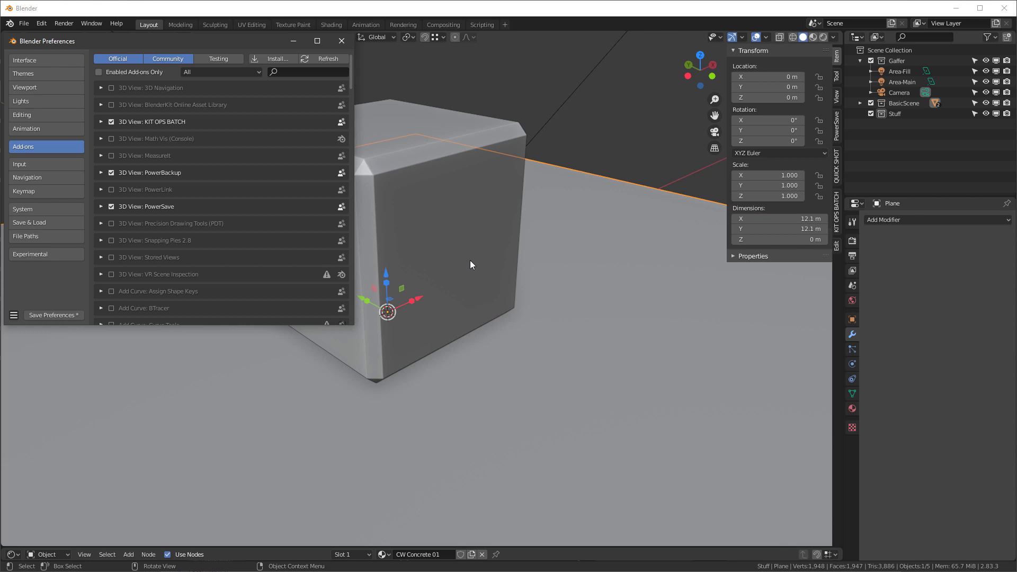
click(341, 41)
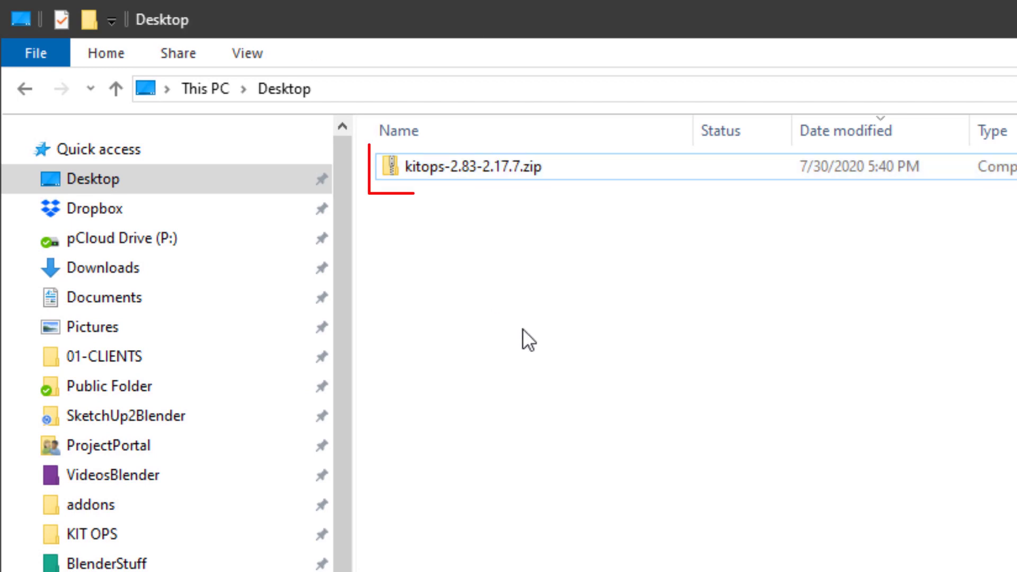
Step: Select the kitops-2.83-2.17.7.zip file on the Desktop
click(460, 168)
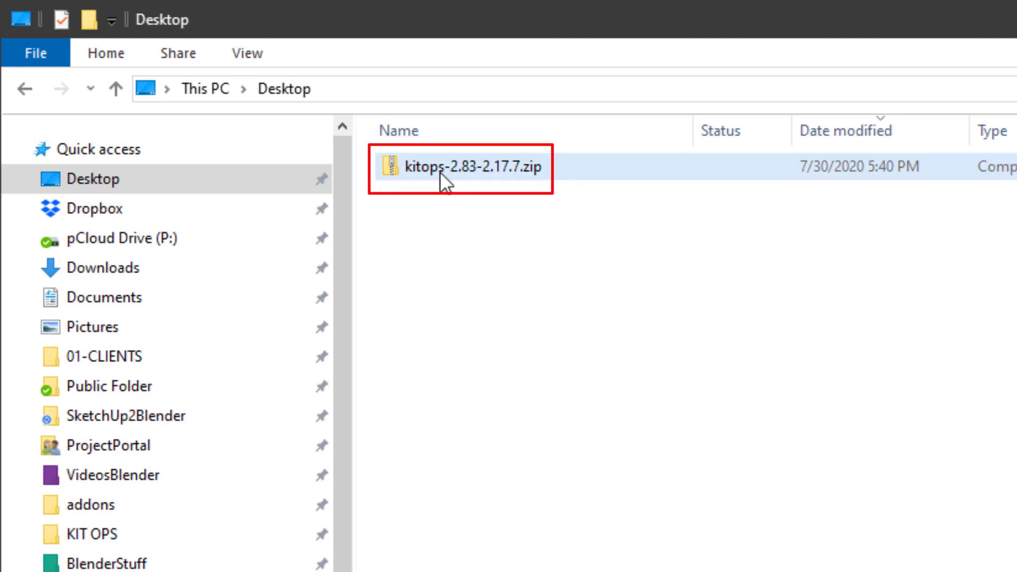
mouse_move(454, 182)
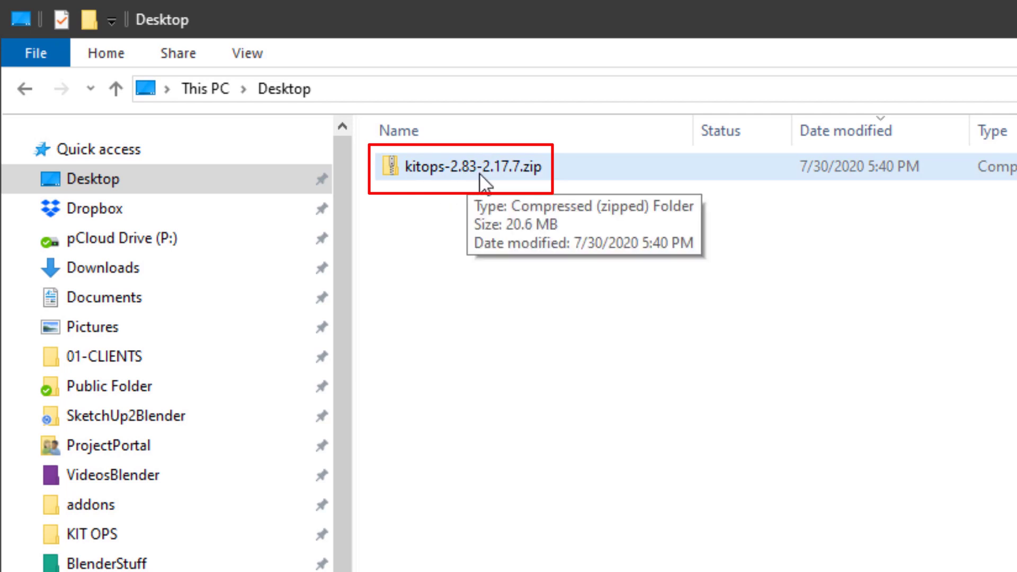
mouse_move(512, 185)
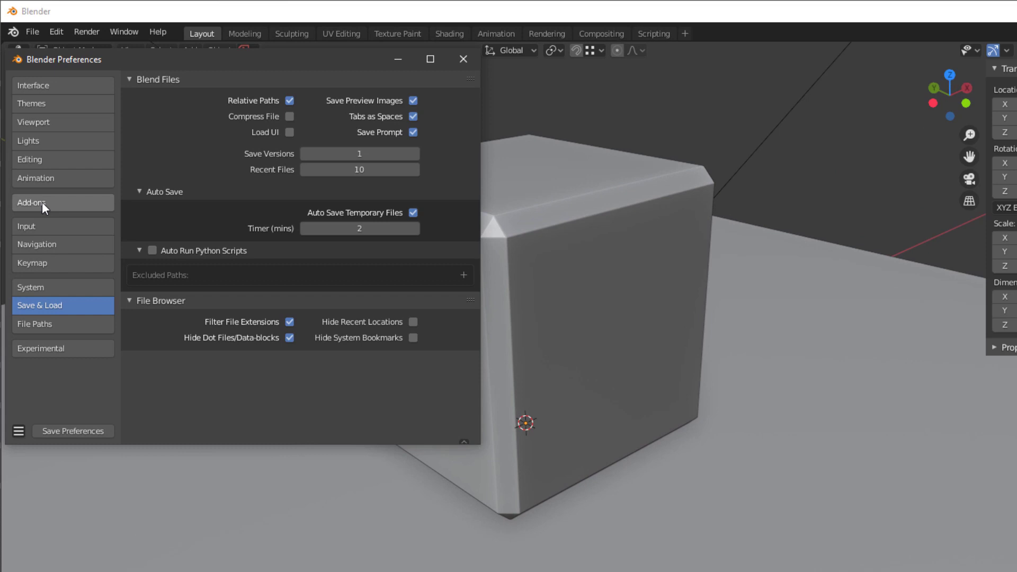
Step: Install kitops-2.83-2.17.7.zip from the Desktop as a new add-on
click(43, 203)
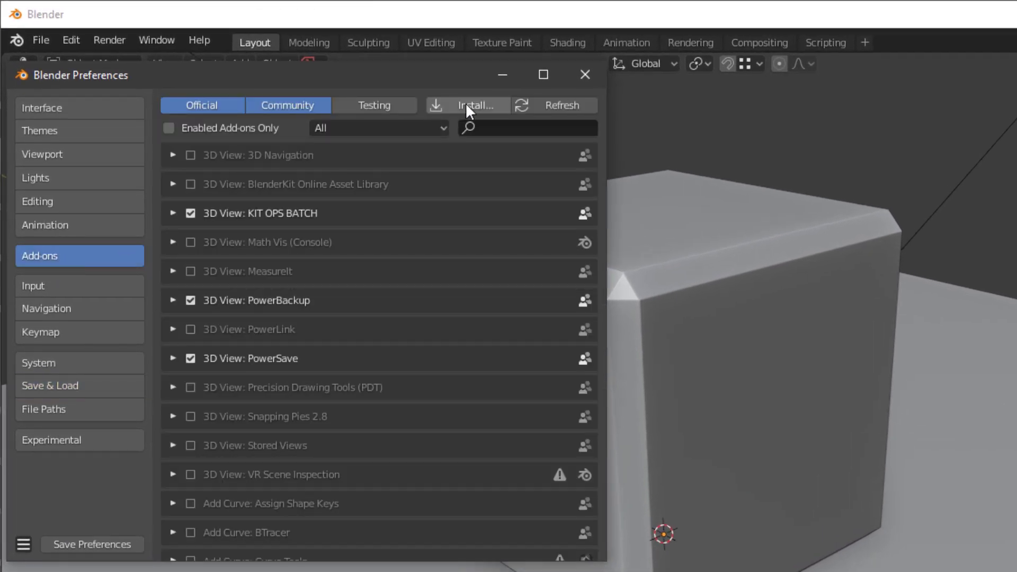
click(474, 105)
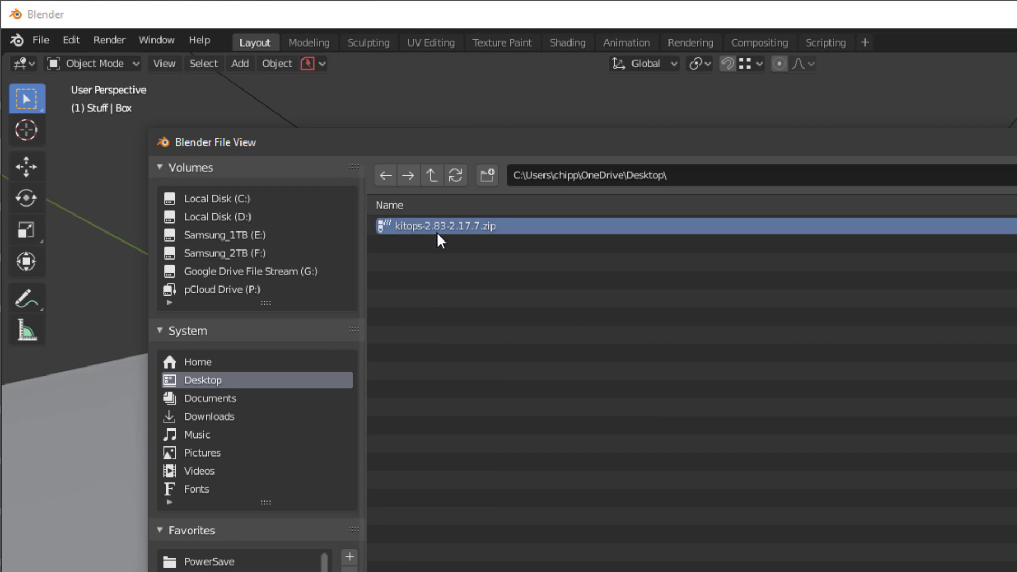
mouse_move(499, 228)
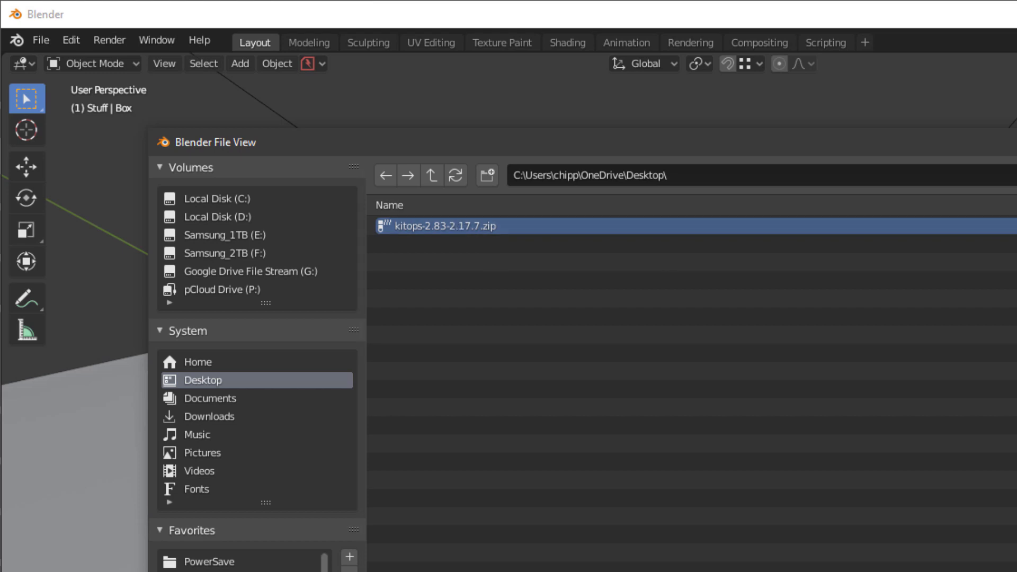
mouse_move(479, 252)
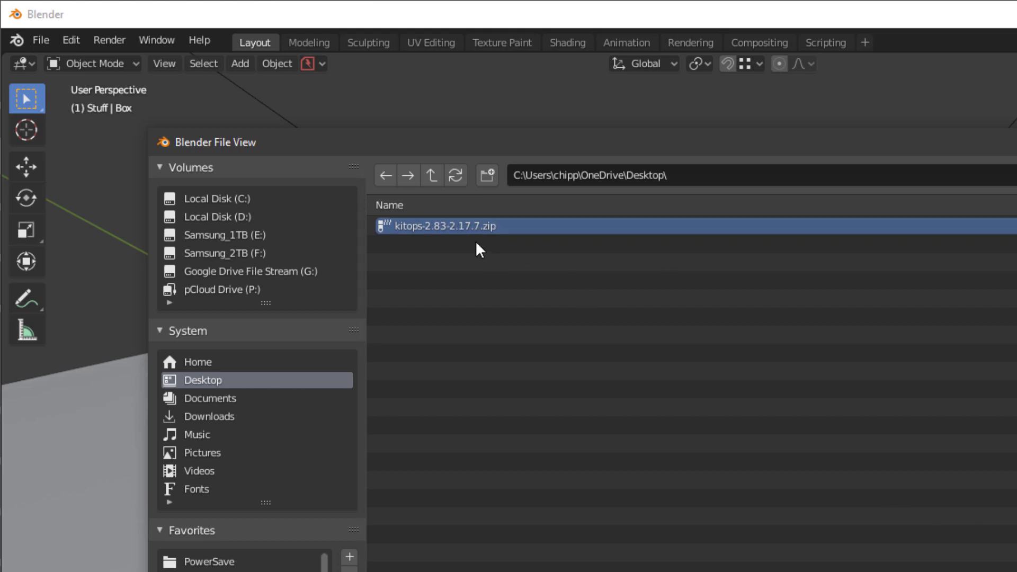
mouse_move(496, 230)
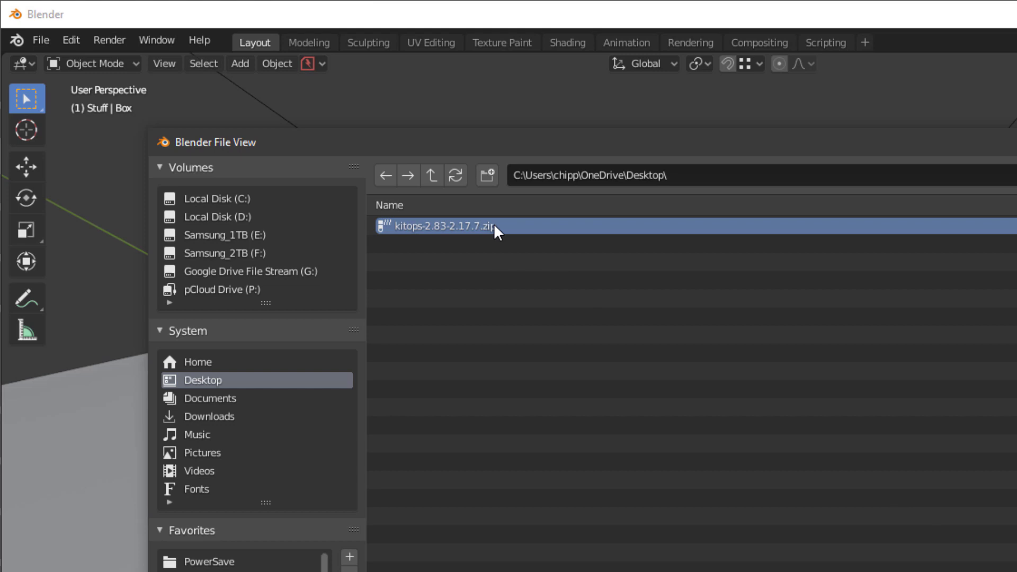
mouse_move(477, 240)
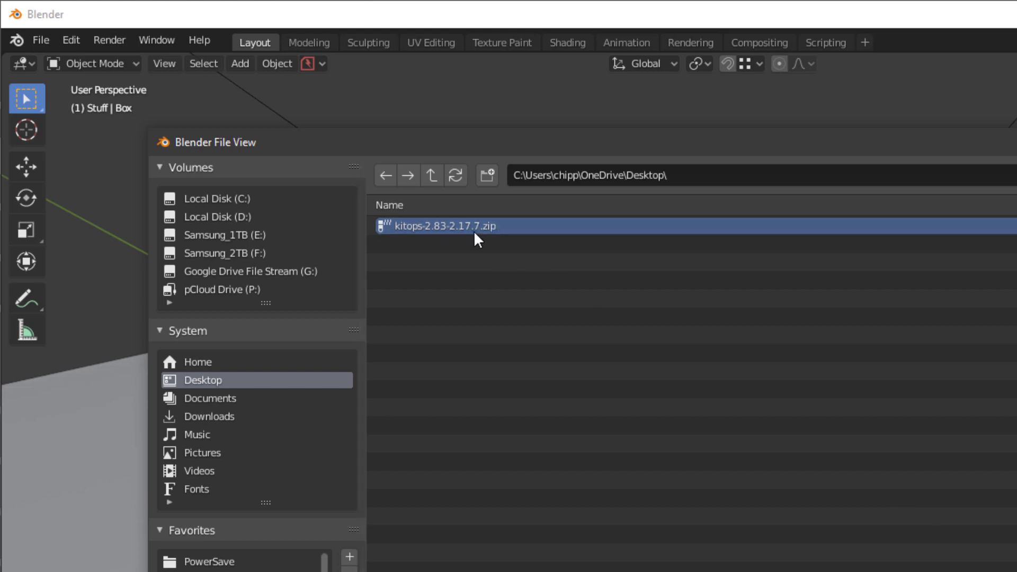
mouse_move(473, 230)
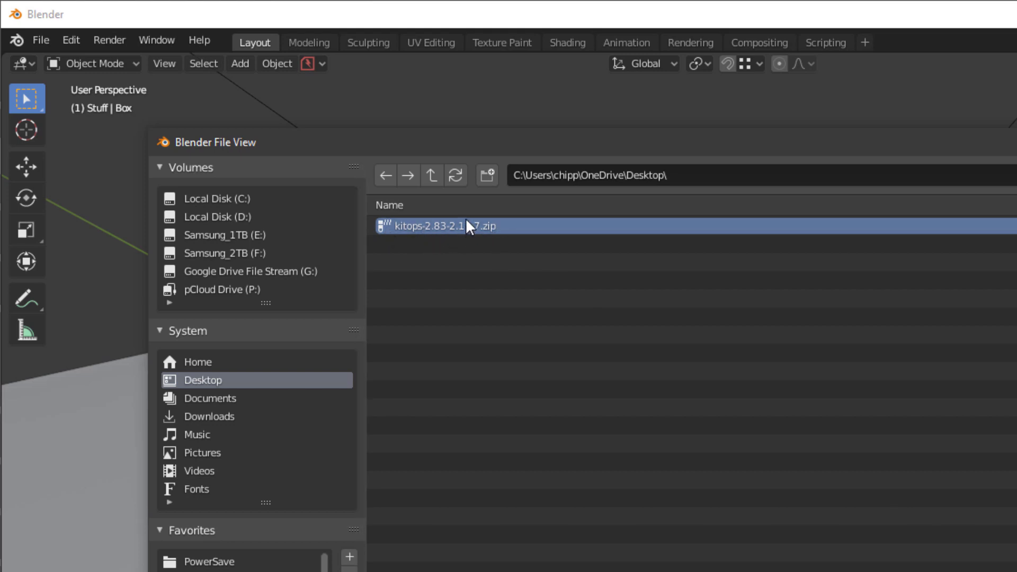
mouse_move(460, 243)
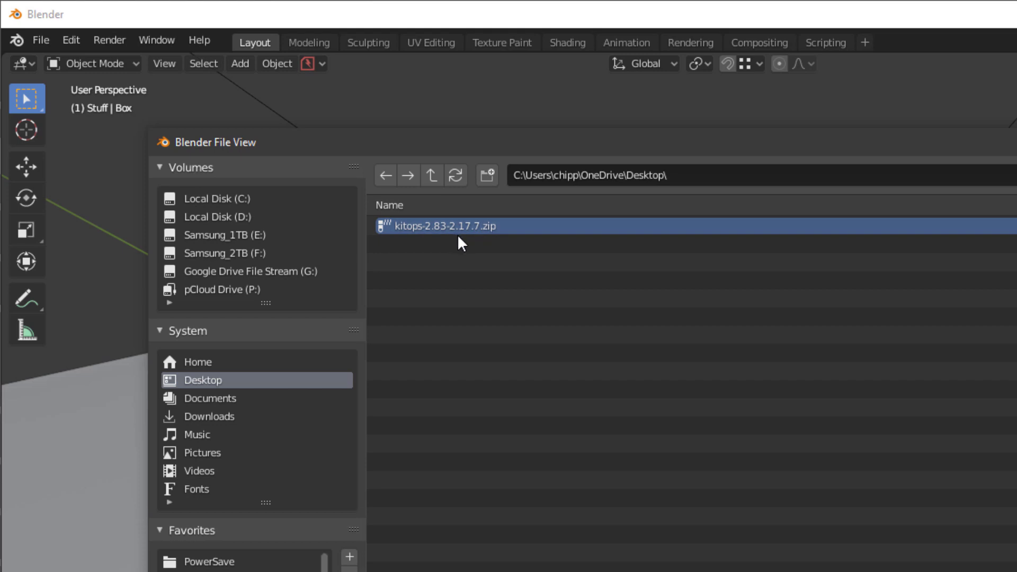
mouse_move(457, 232)
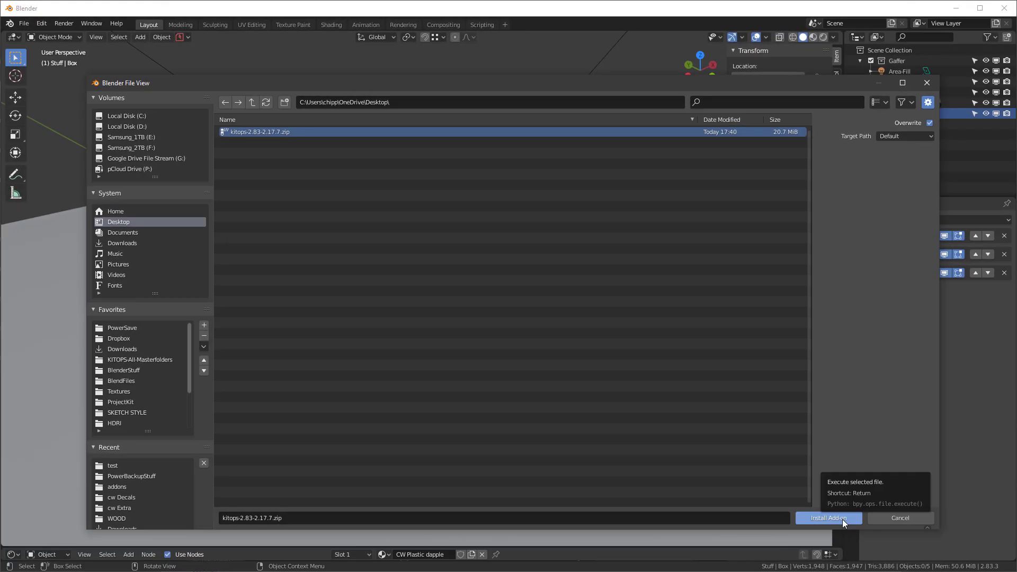
click(828, 518)
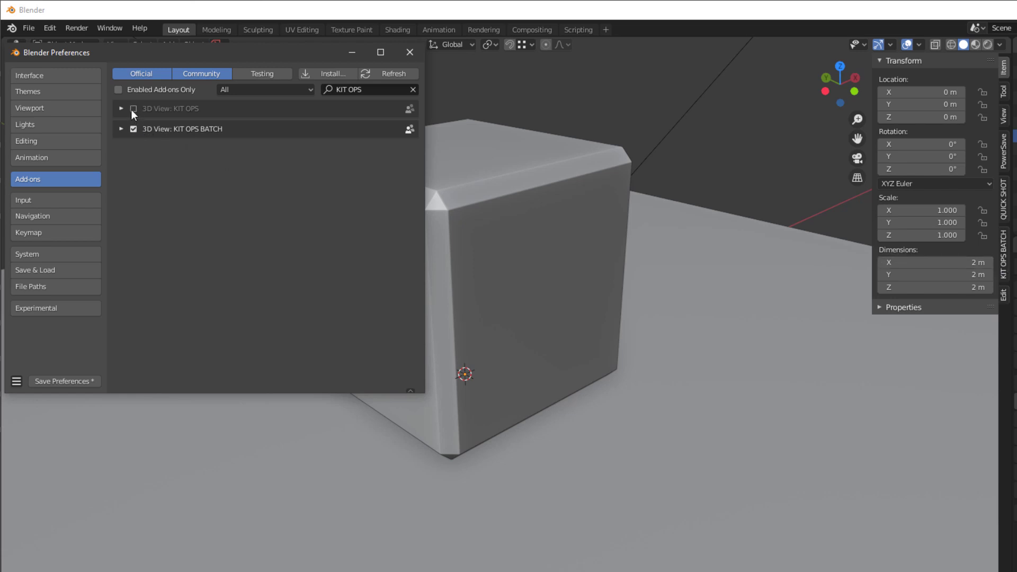
click(133, 108)
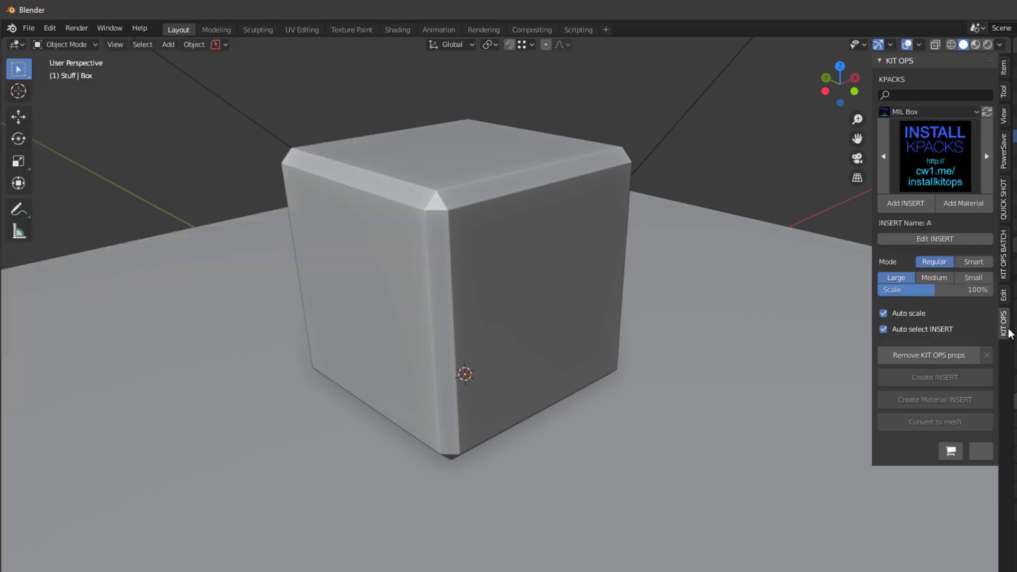
mouse_move(572, 147)
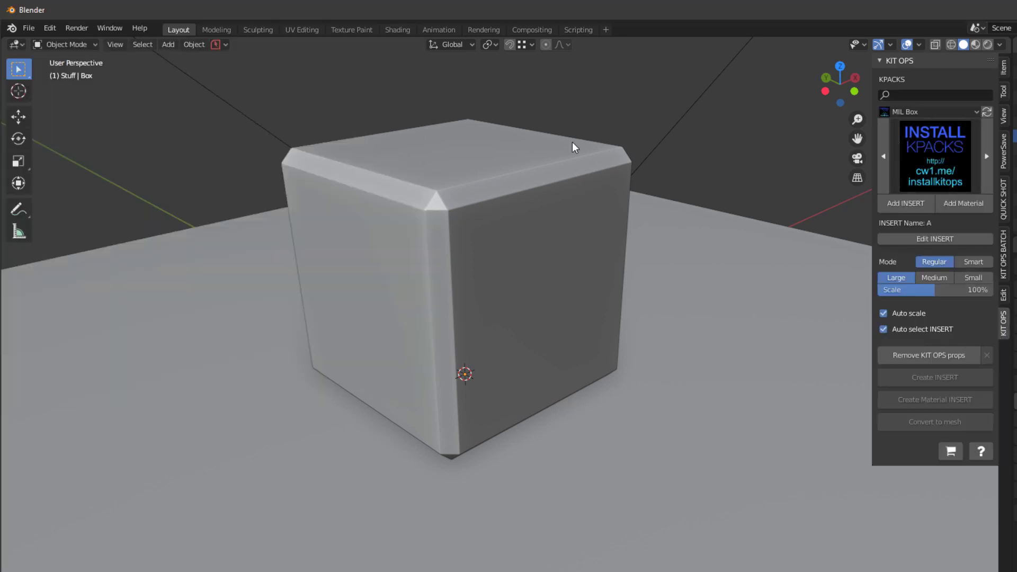
mouse_move(915, 182)
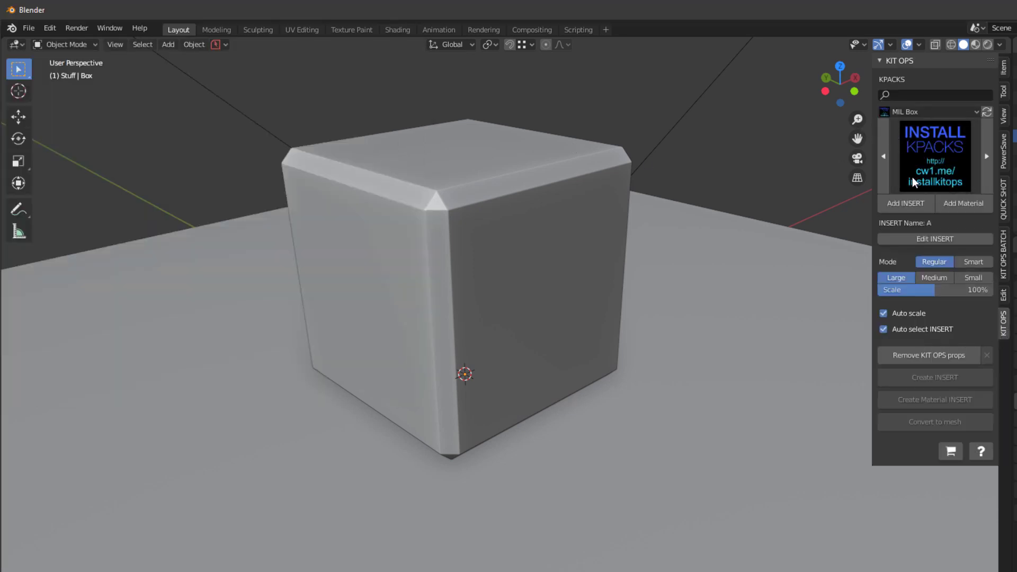
mouse_move(913, 188)
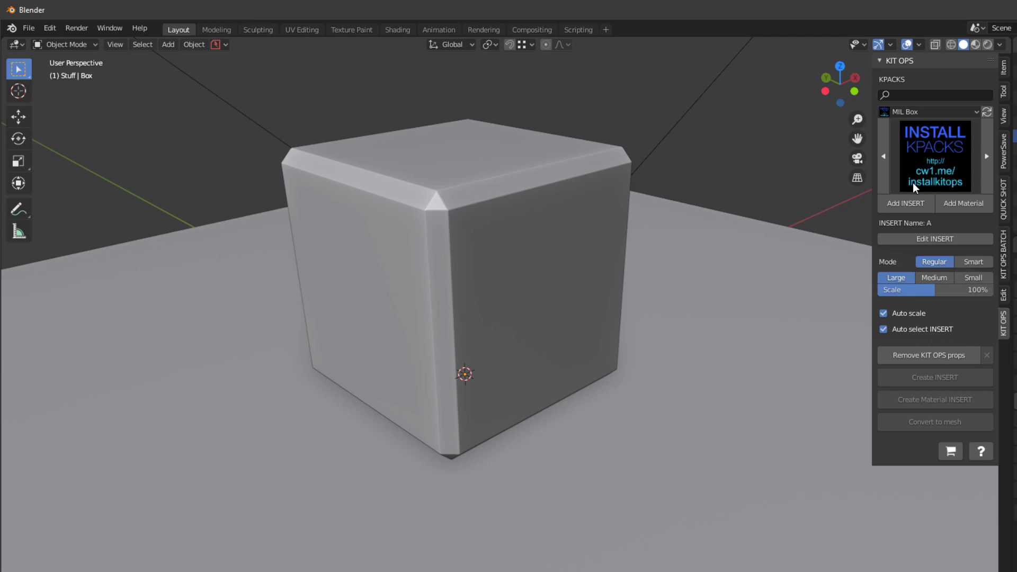
mouse_move(929, 193)
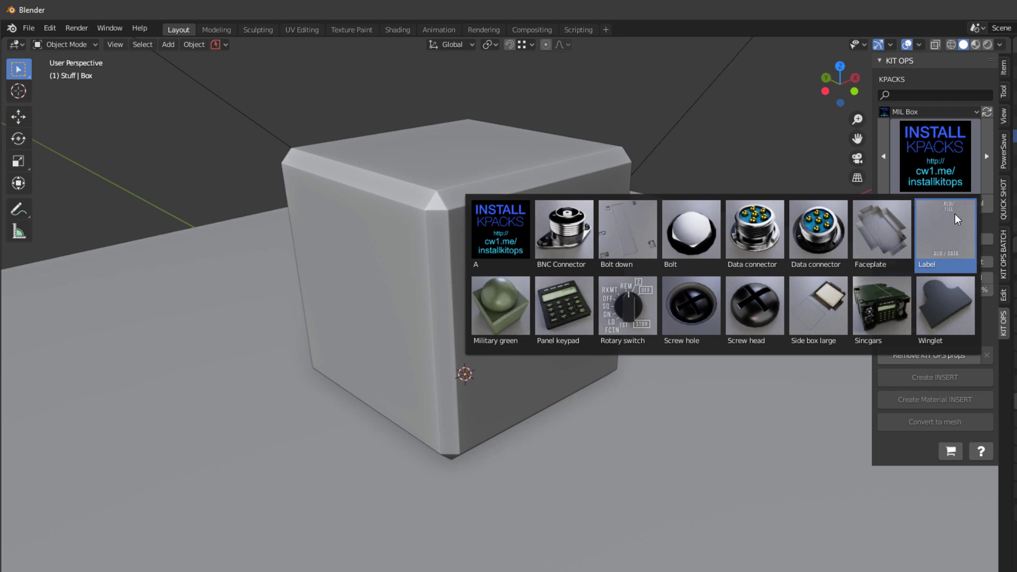
mouse_move(944, 233)
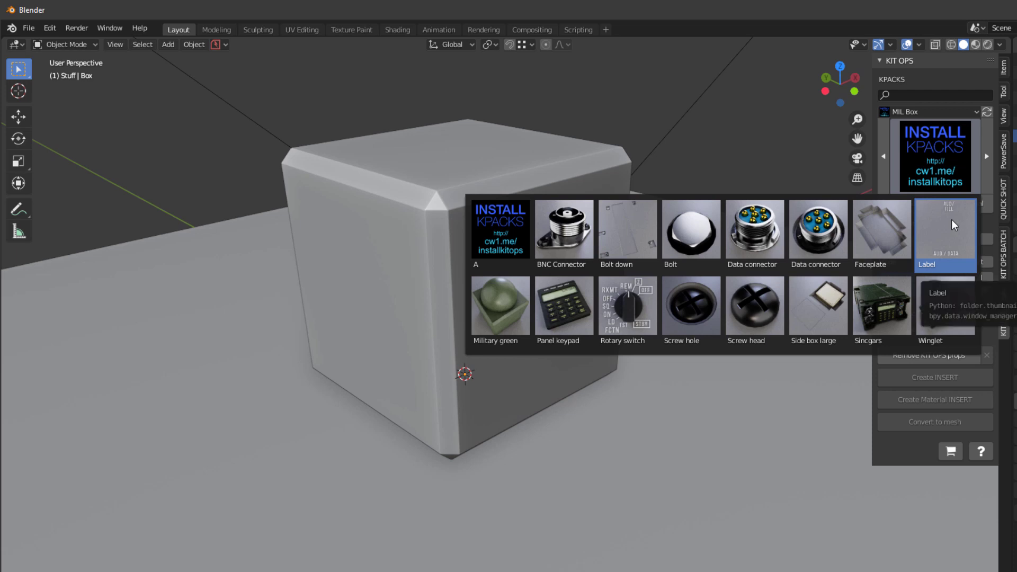
click(500, 229)
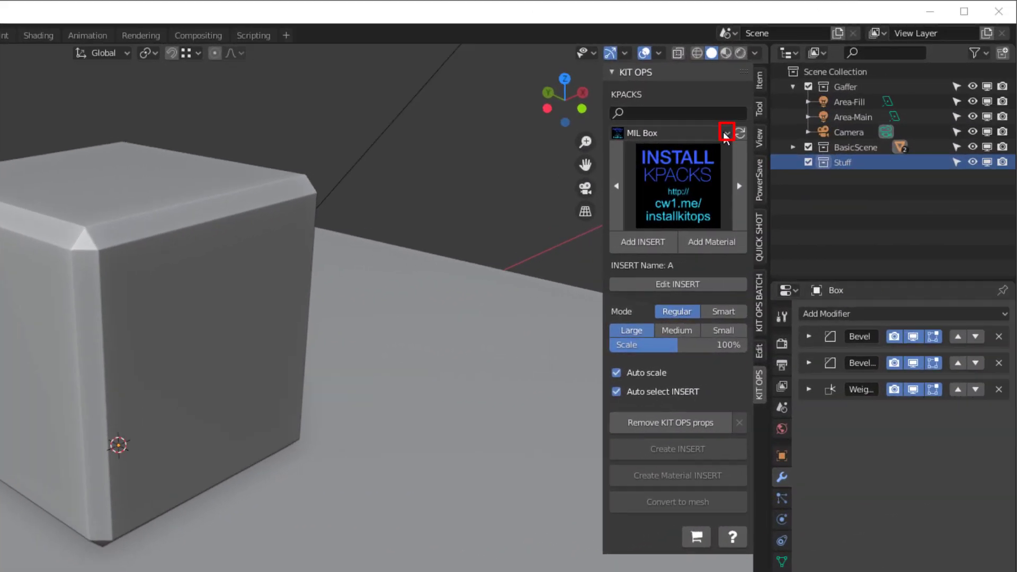
click(727, 133)
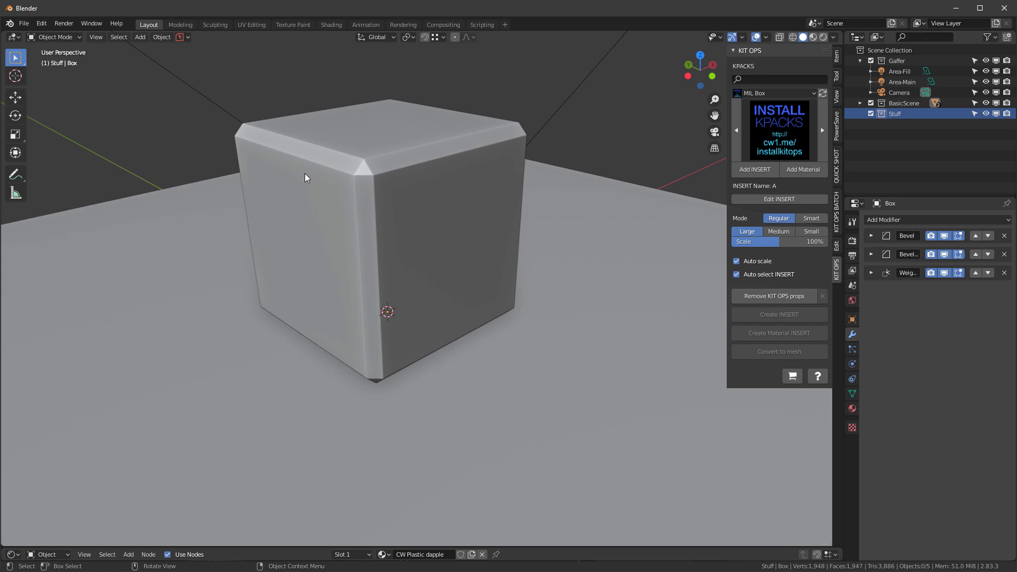
Step: Enable Sort Modifiers in the 3D View: KIT OPS add-on preferences
click(41, 24)
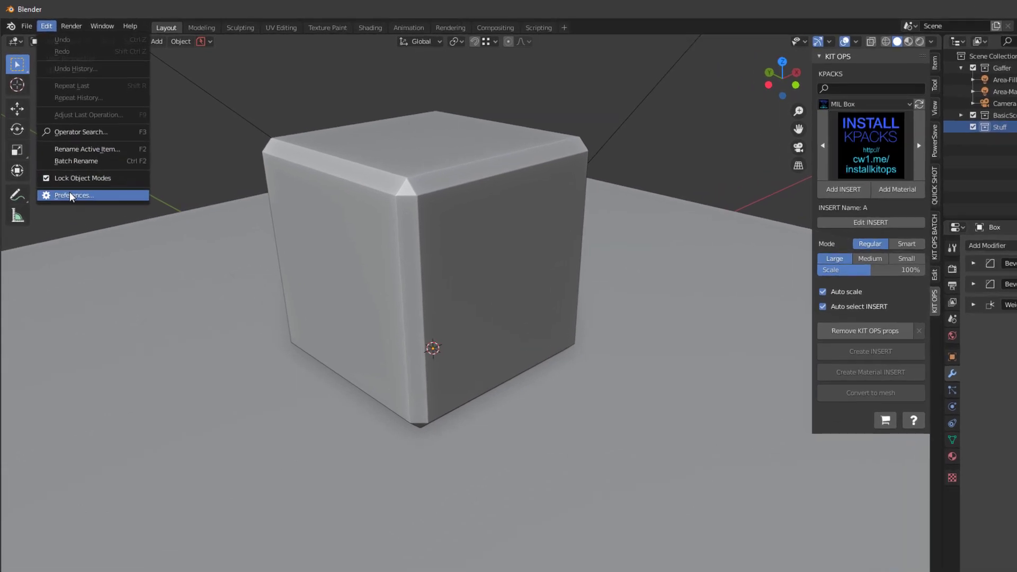
click(73, 196)
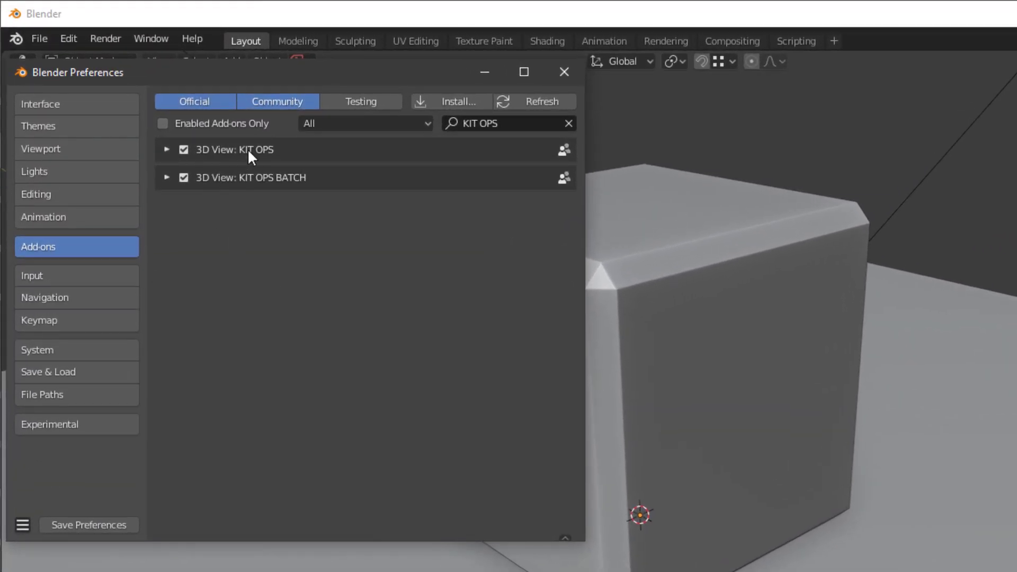
click(167, 149)
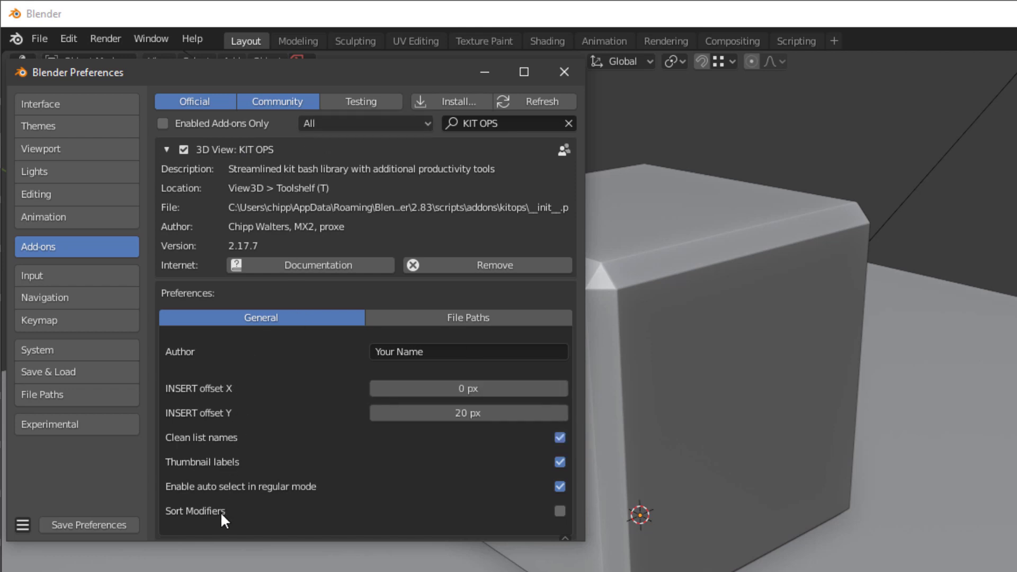
scroll(down, 3)
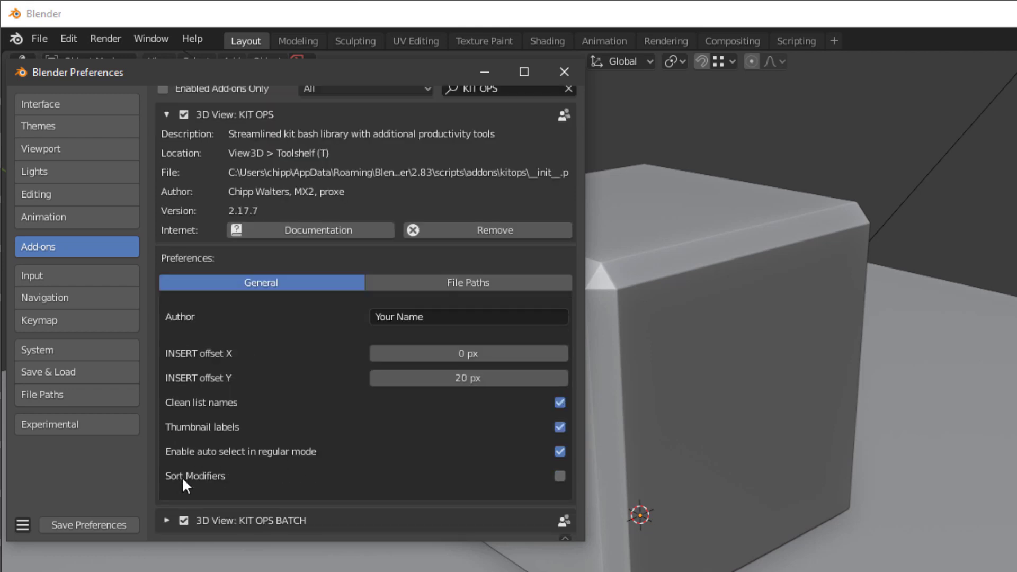
mouse_move(531, 480)
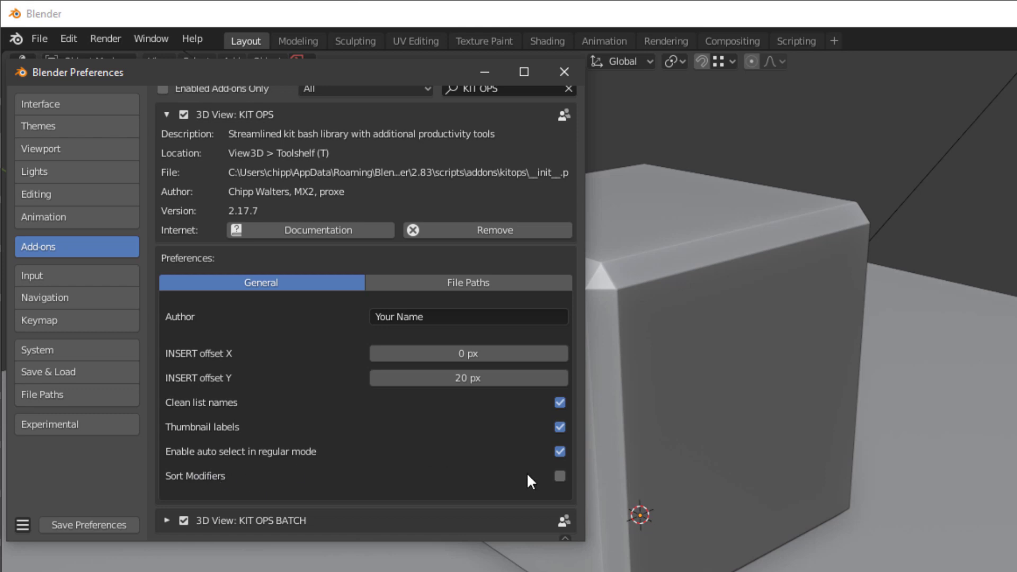
click(558, 476)
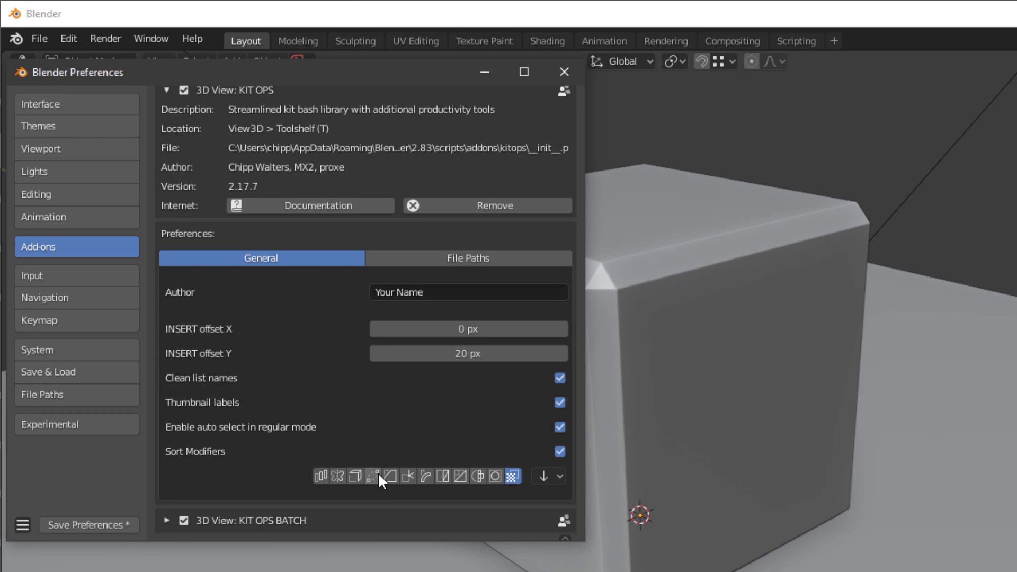
mouse_move(411, 485)
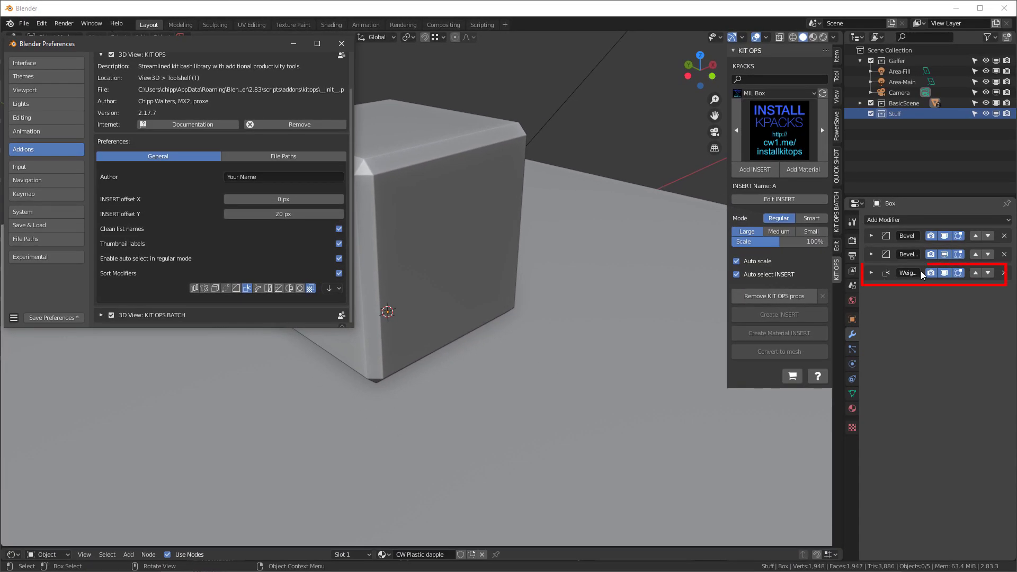
mouse_move(905, 277)
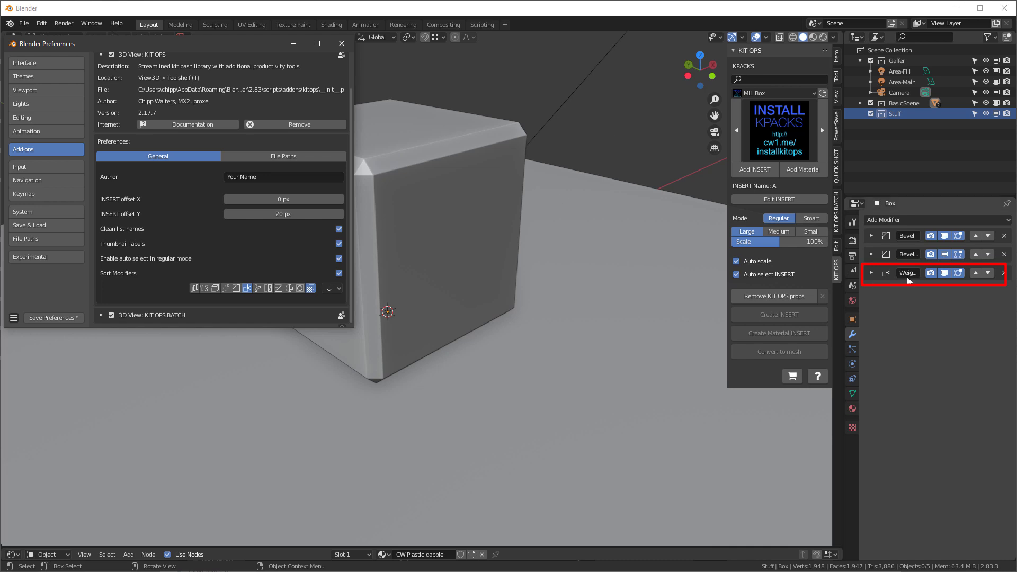
mouse_move(907, 273)
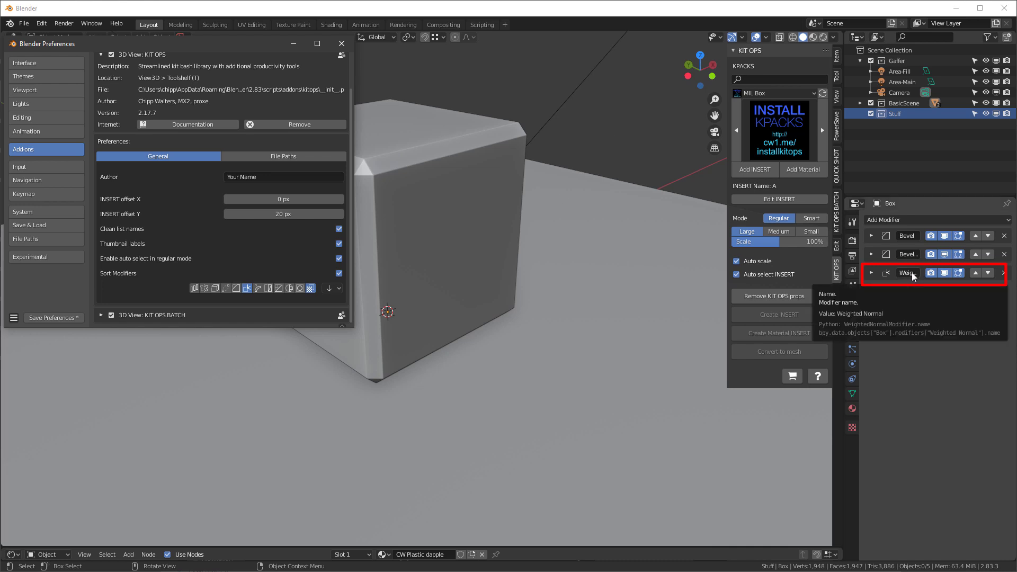
mouse_move(933, 387)
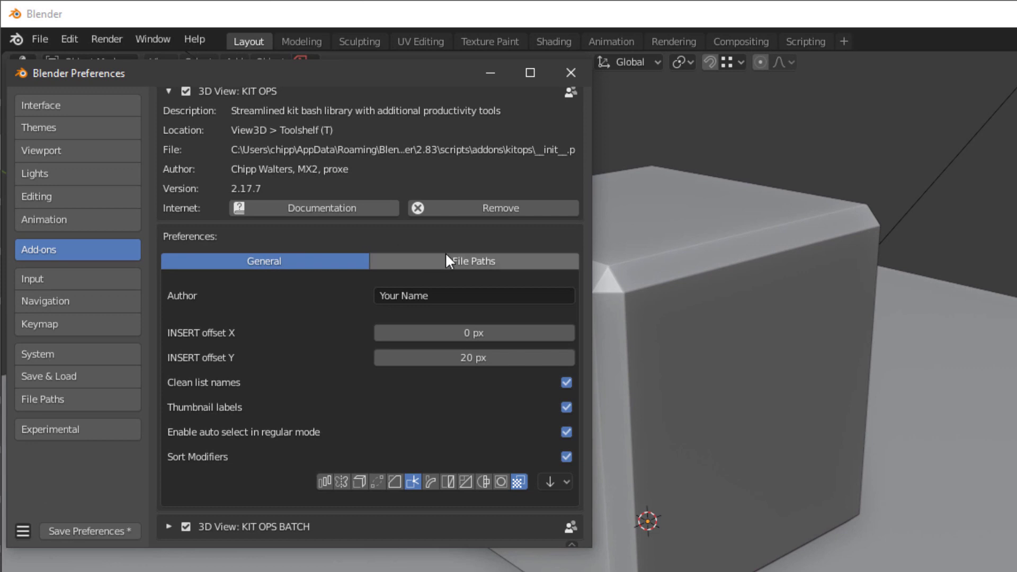
Step: Show the KIT OPS File Paths settings with the KPACK path list
click(473, 261)
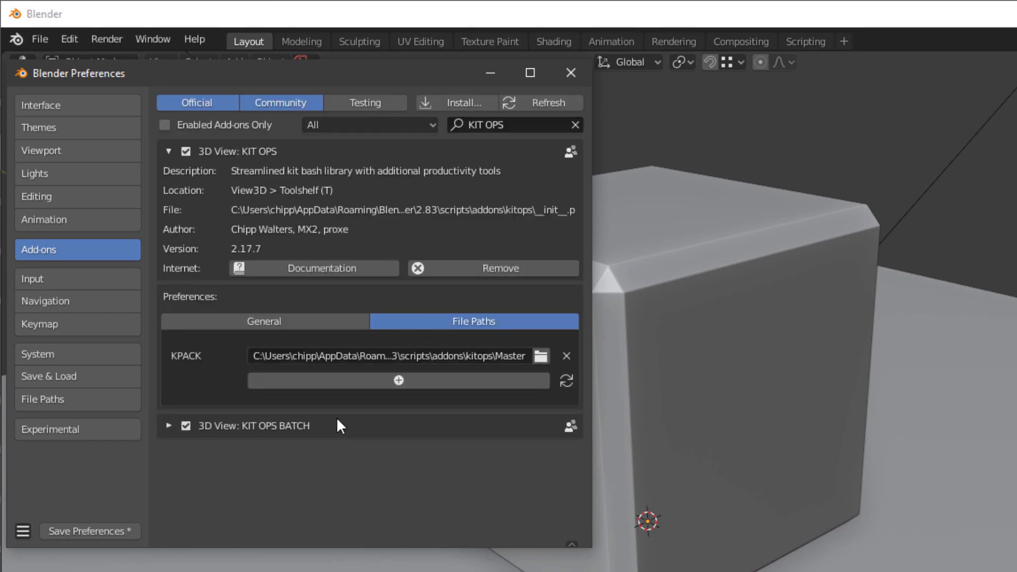
mouse_move(317, 426)
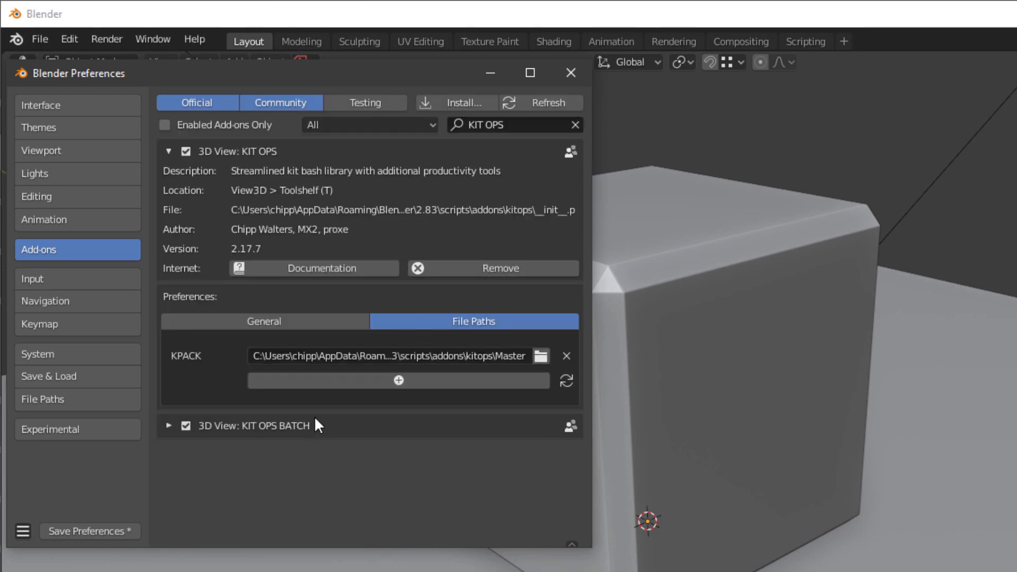
click(573, 125)
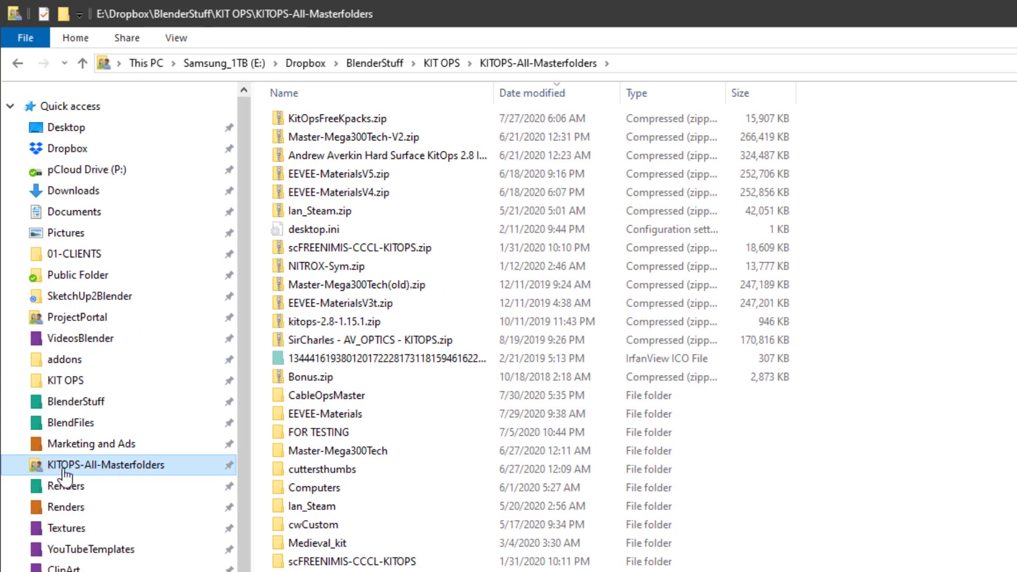
mouse_move(524, 41)
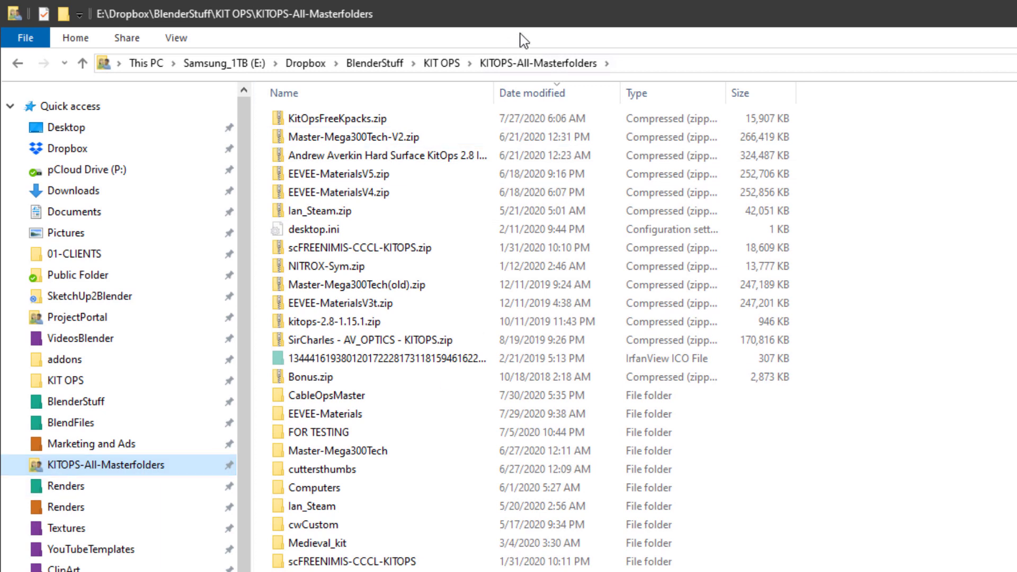
mouse_move(306, 64)
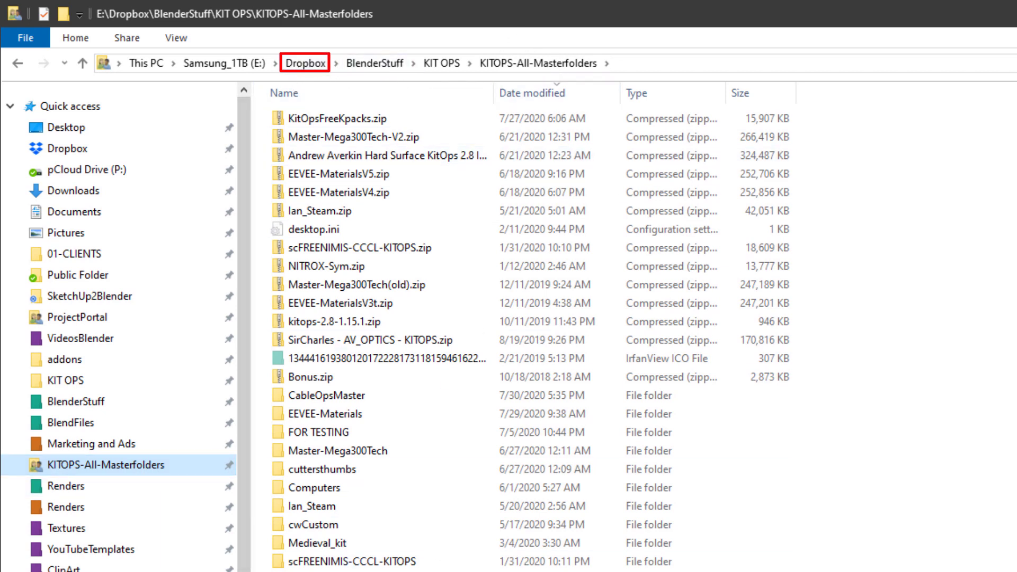
mouse_move(305, 63)
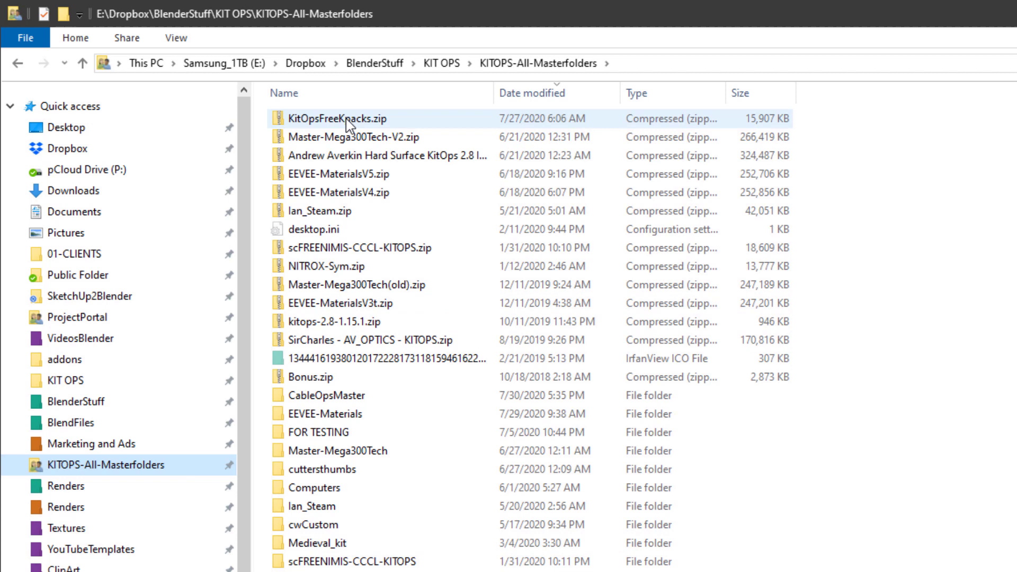
mouse_move(348, 284)
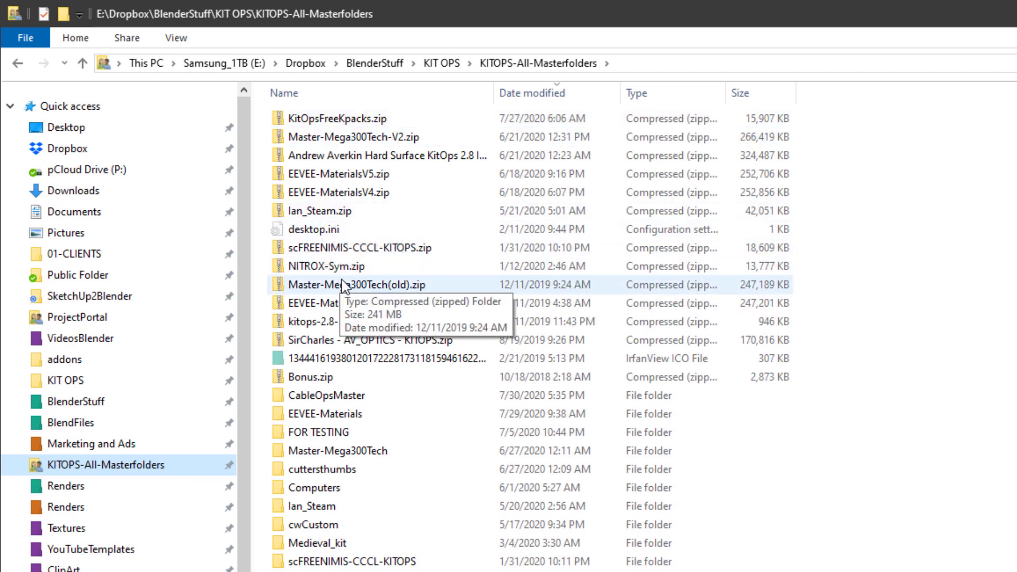
mouse_move(344, 377)
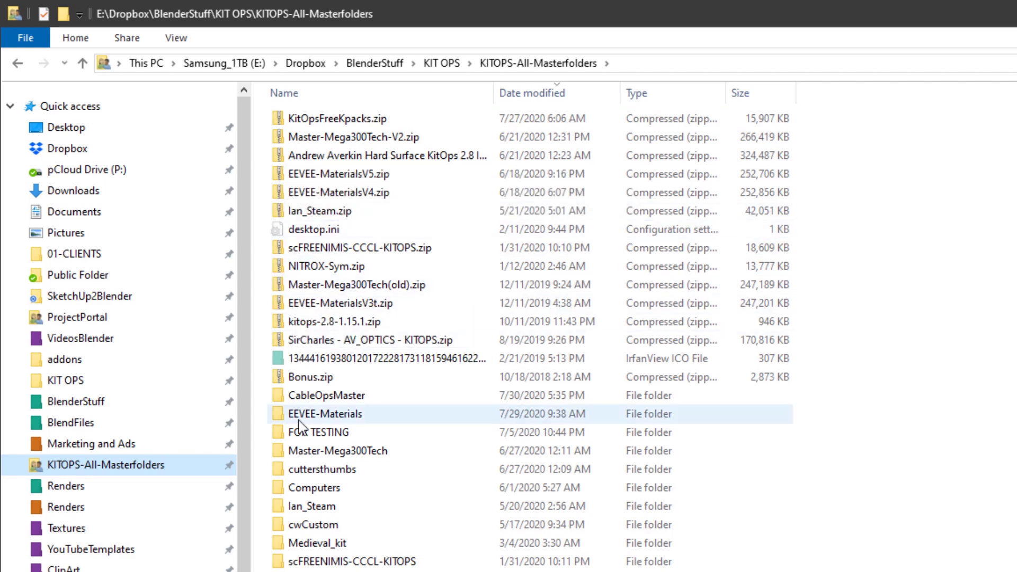
Step: Select Master-Mega300Tech-V2.zip in the KITOPS-All-Masterfolders folder
click(361, 136)
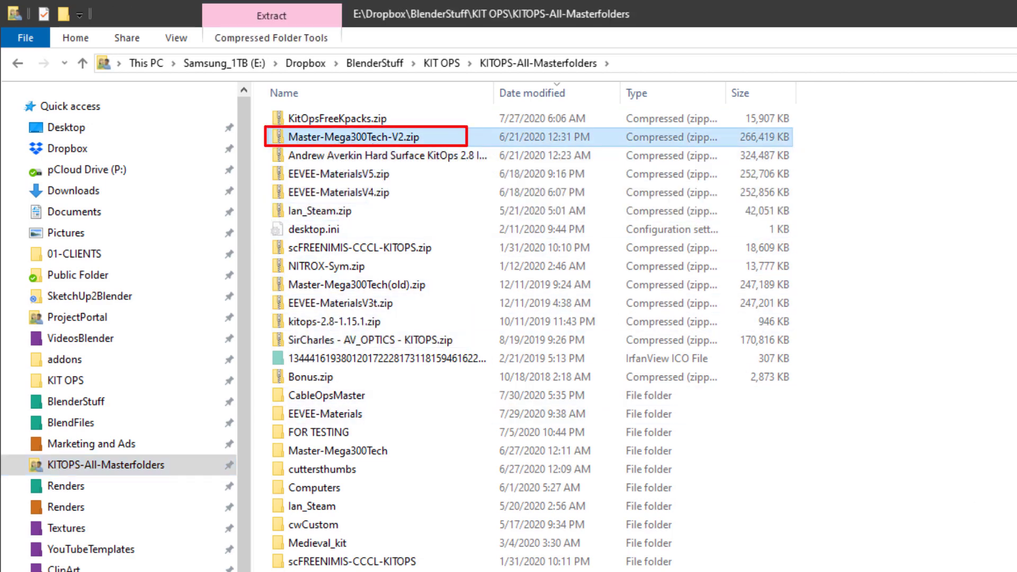
mouse_move(999, 496)
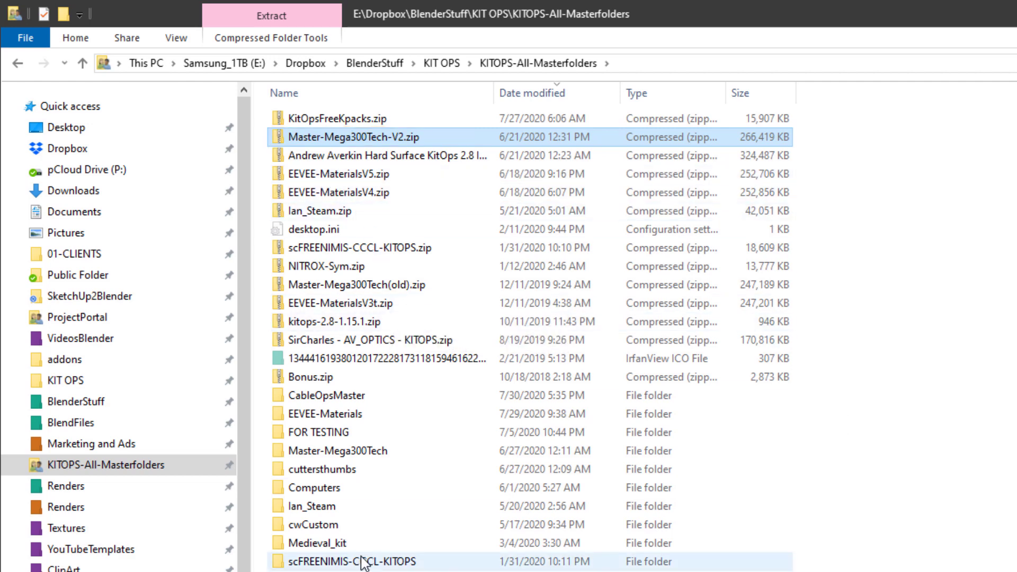
double_click(336, 451)
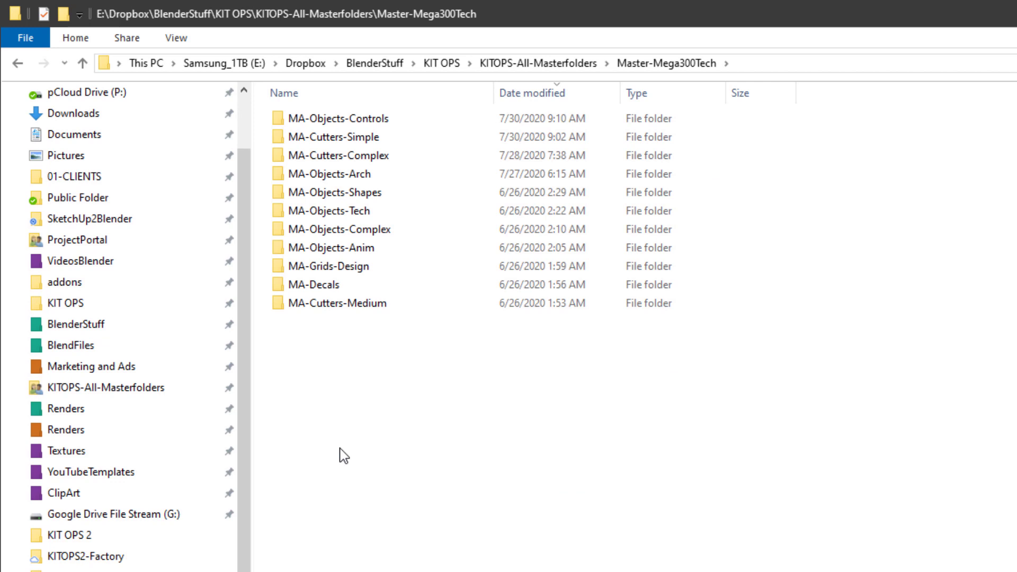
mouse_move(350, 192)
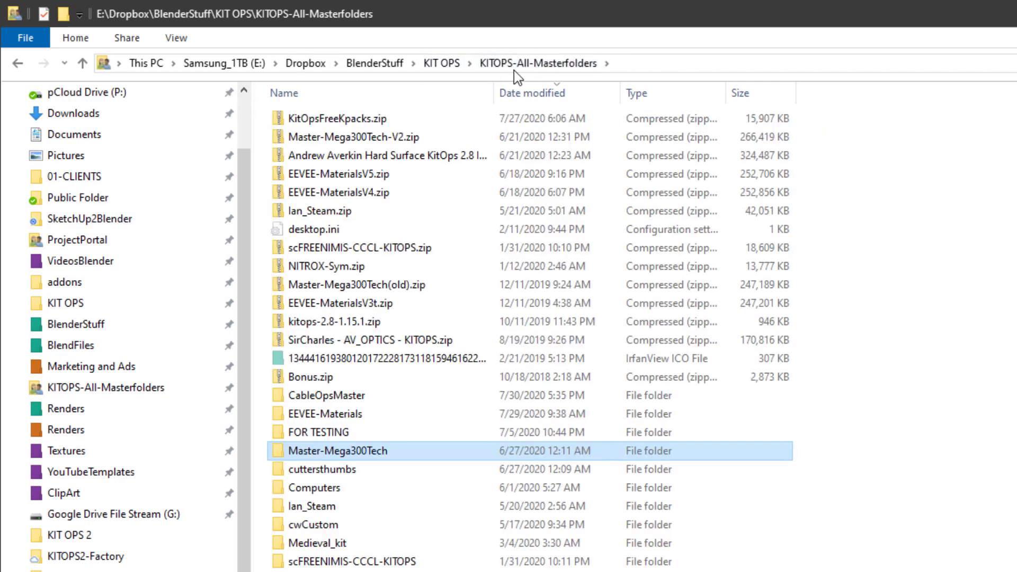
mouse_move(402, 155)
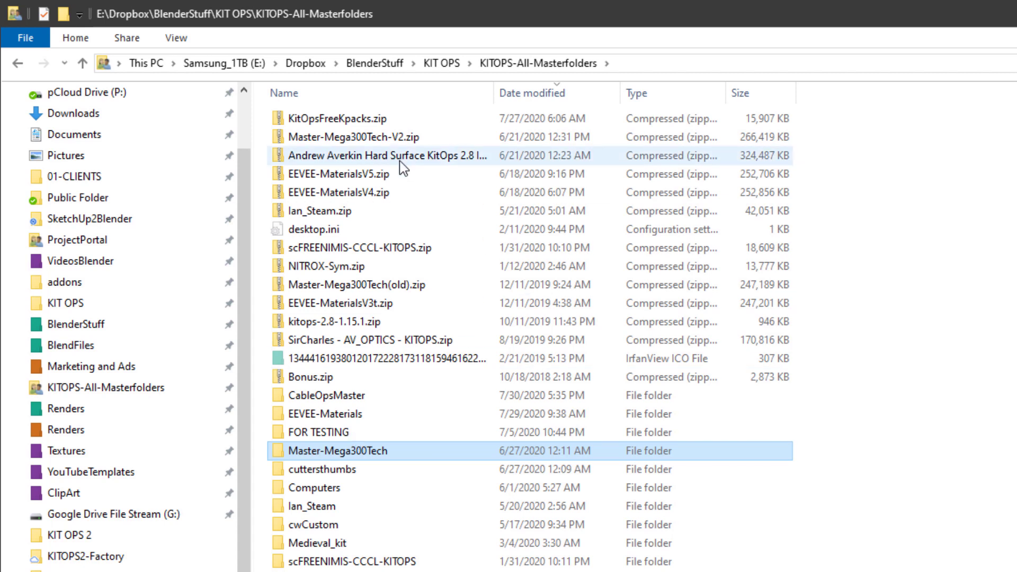
mouse_move(409, 136)
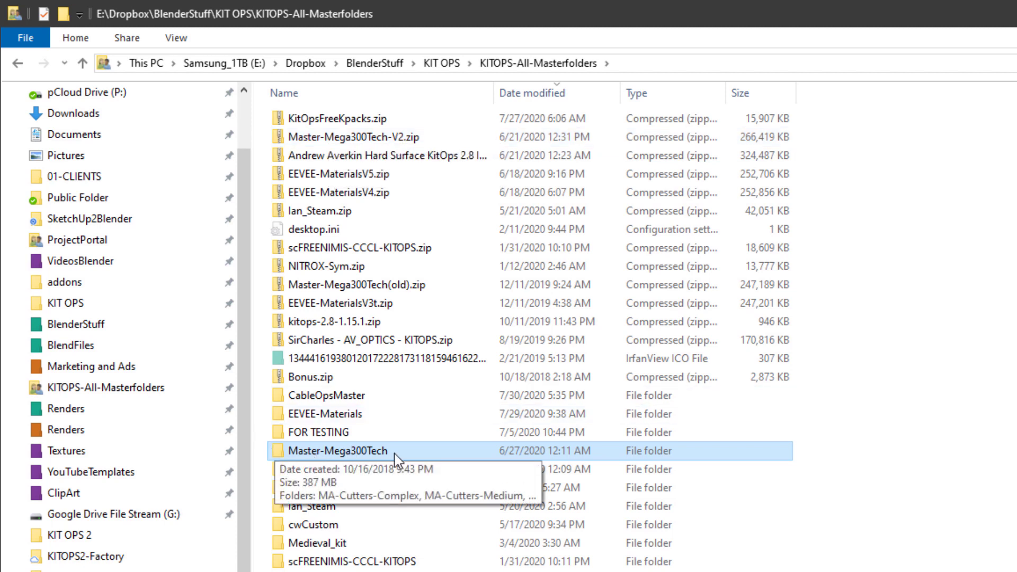
mouse_move(277, 462)
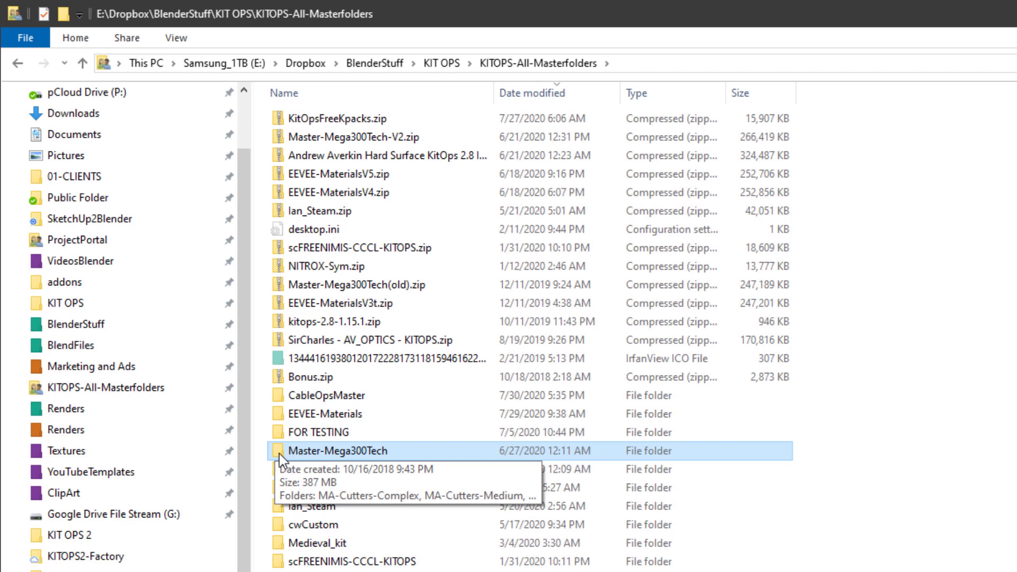
mouse_move(385, 429)
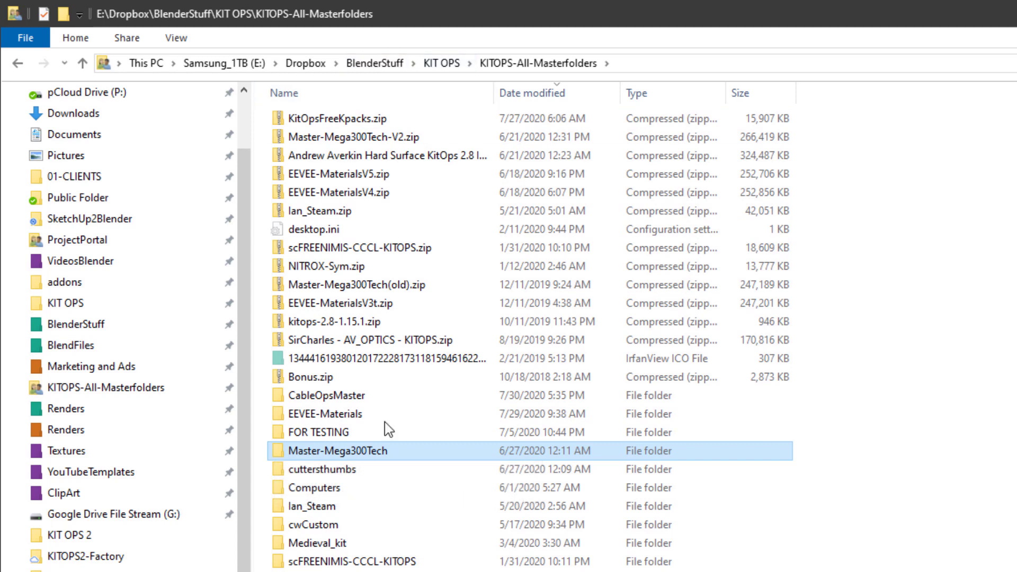
mouse_move(279, 454)
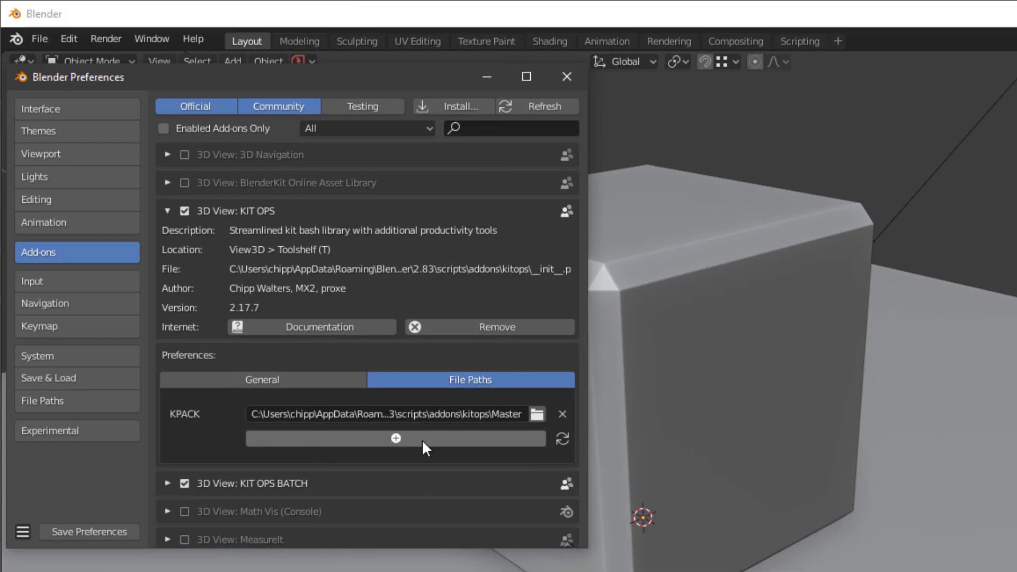
mouse_move(419, 434)
text(KIT OPS)
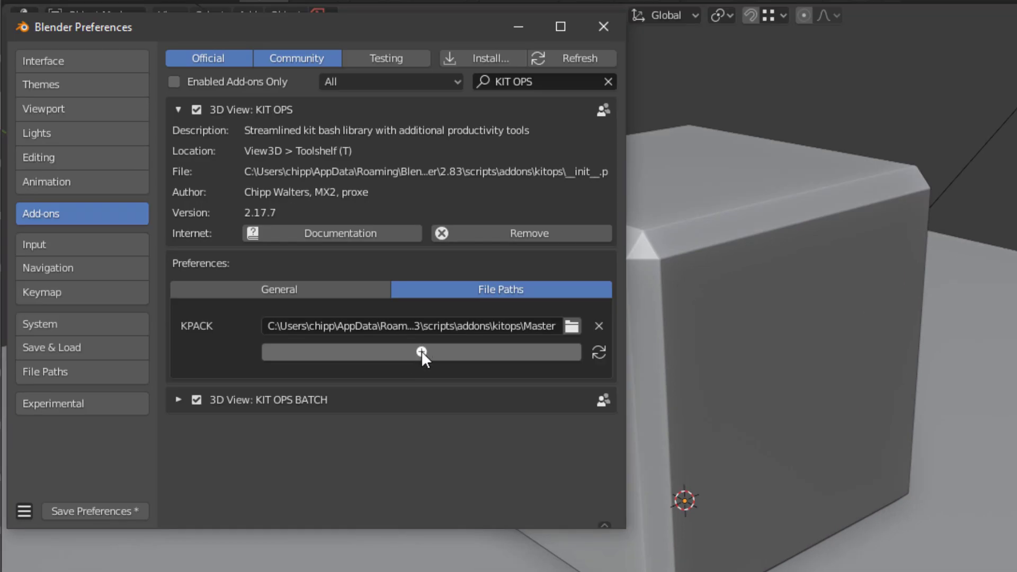
Step: Add a second empty KPACK path slot and start browsing for its folder
click(421, 352)
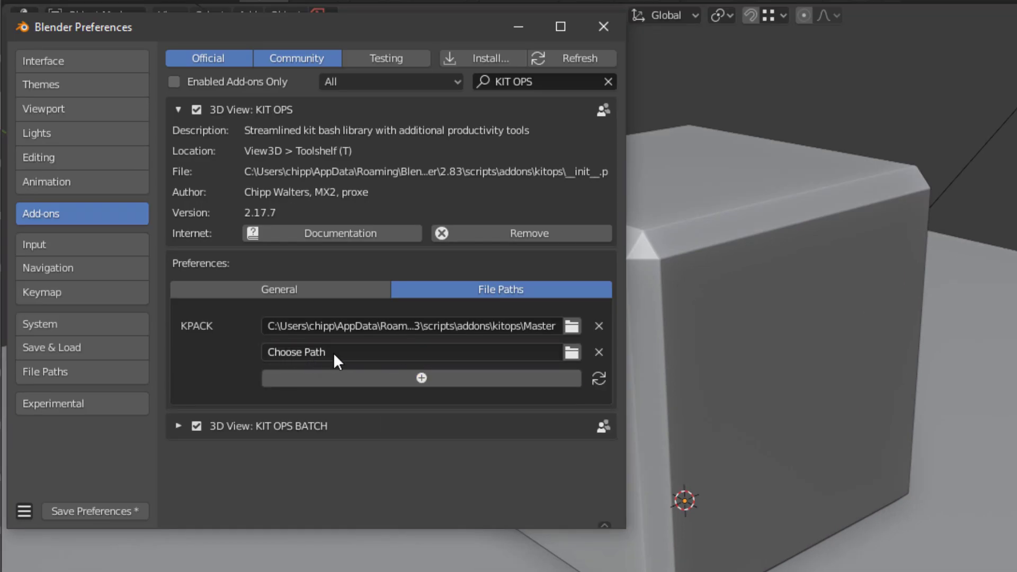
click(570, 353)
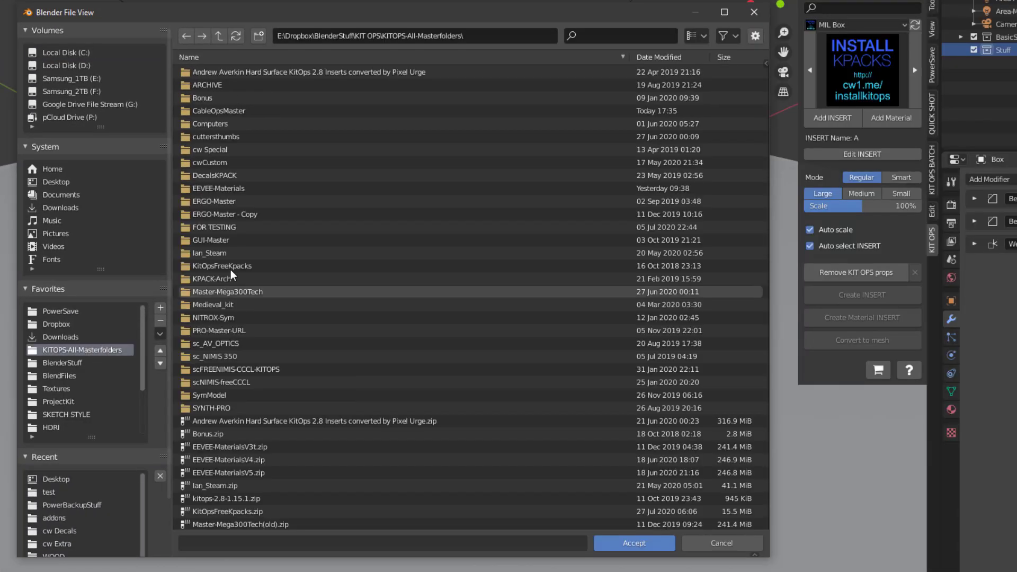
Step: Set the path to Master-Mega300Tech after peeking into MA-Cutters-Complex and MA-Objects-Arch
click(217, 188)
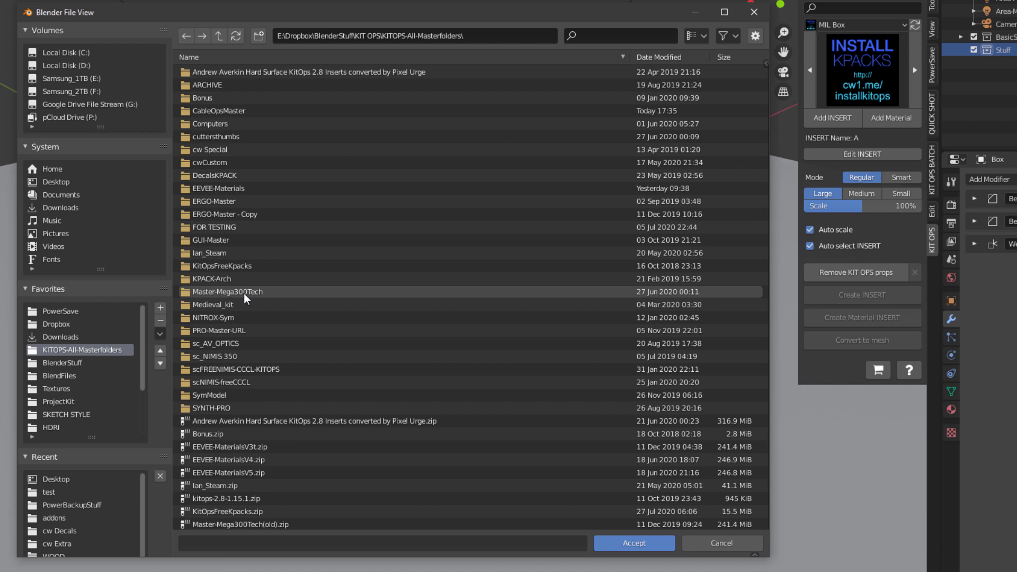
double_click(227, 291)
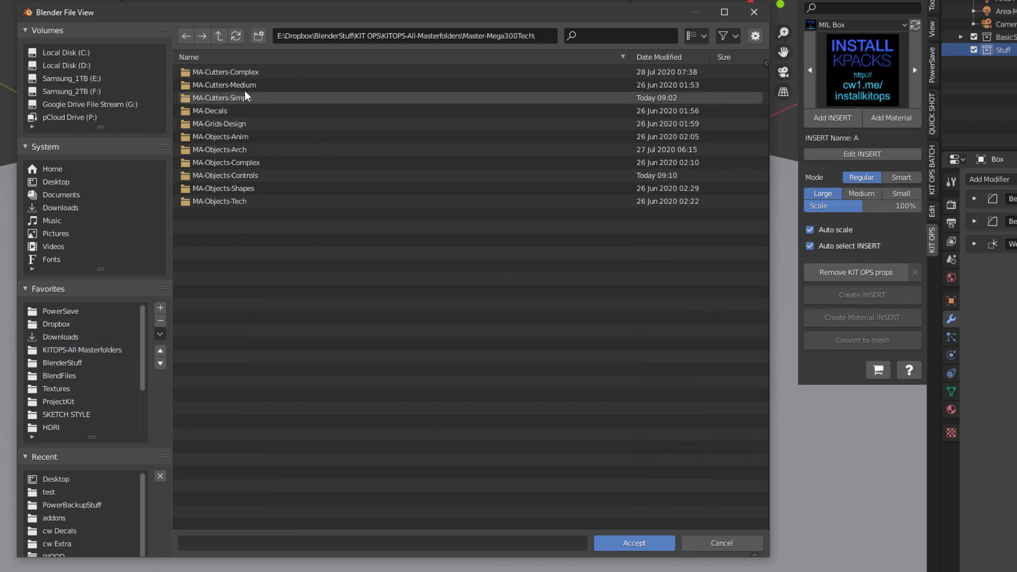
mouse_move(226, 72)
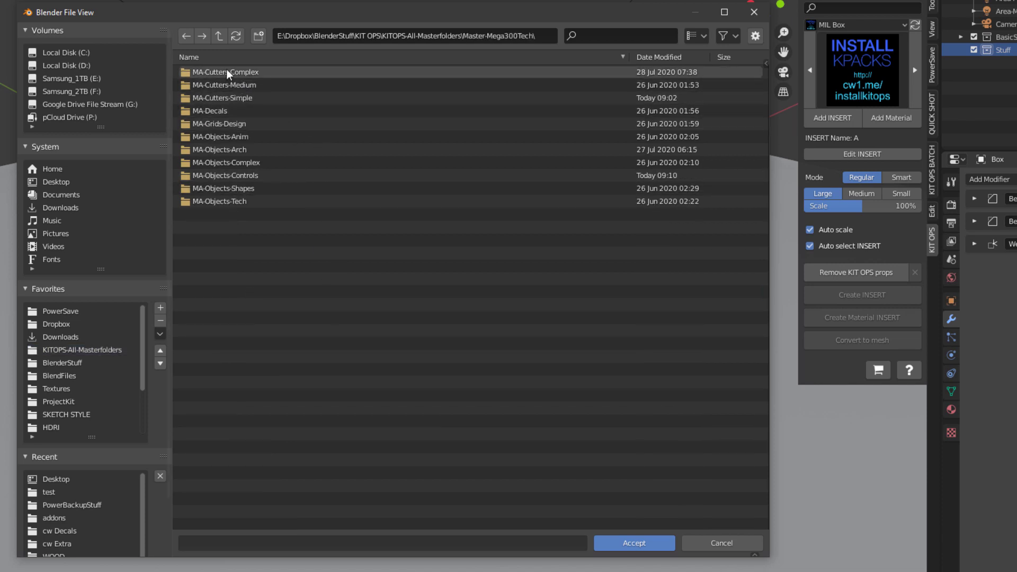
double_click(225, 72)
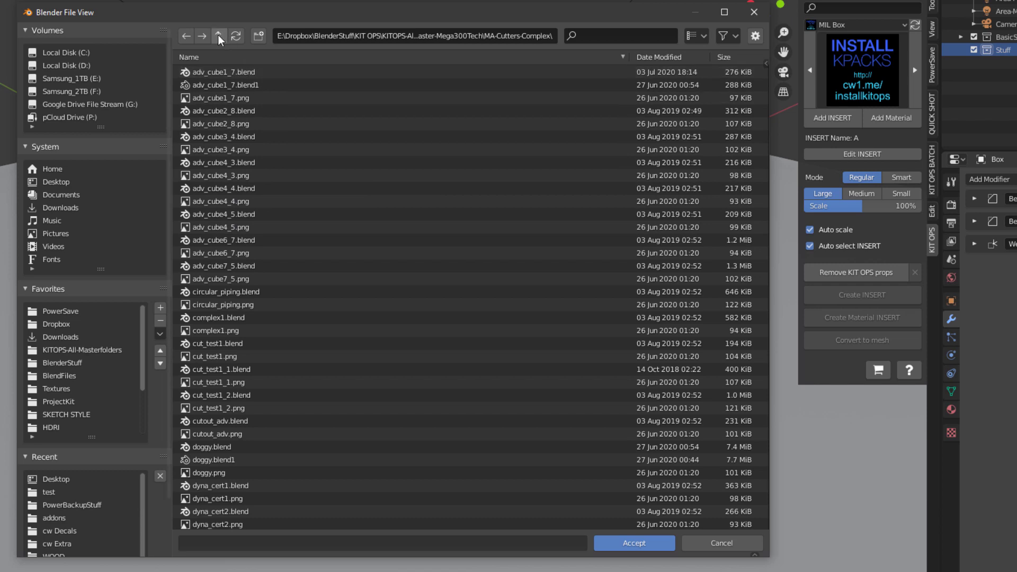
click(219, 36)
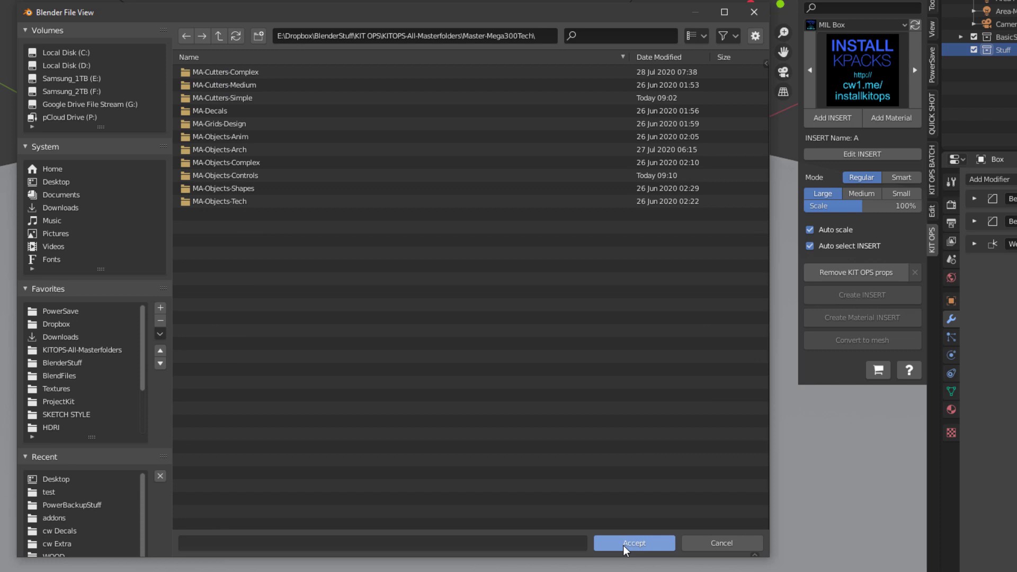
mouse_move(214, 89)
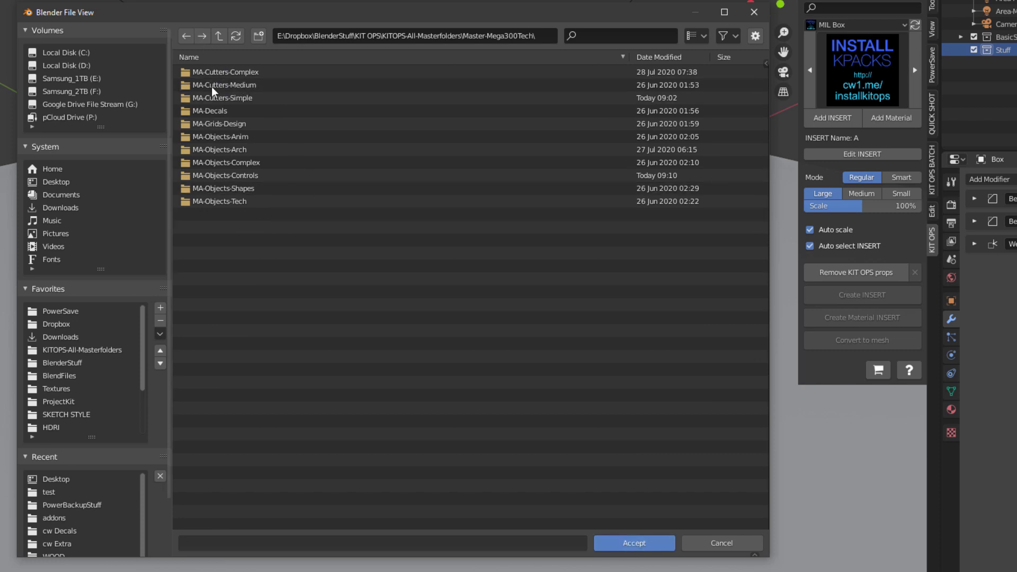
double_click(224, 150)
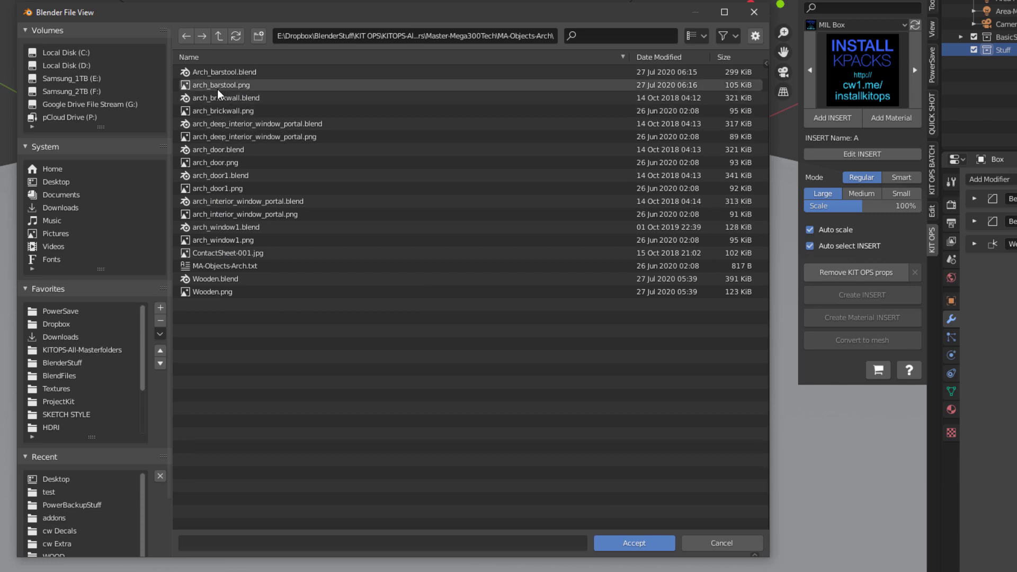
click(219, 35)
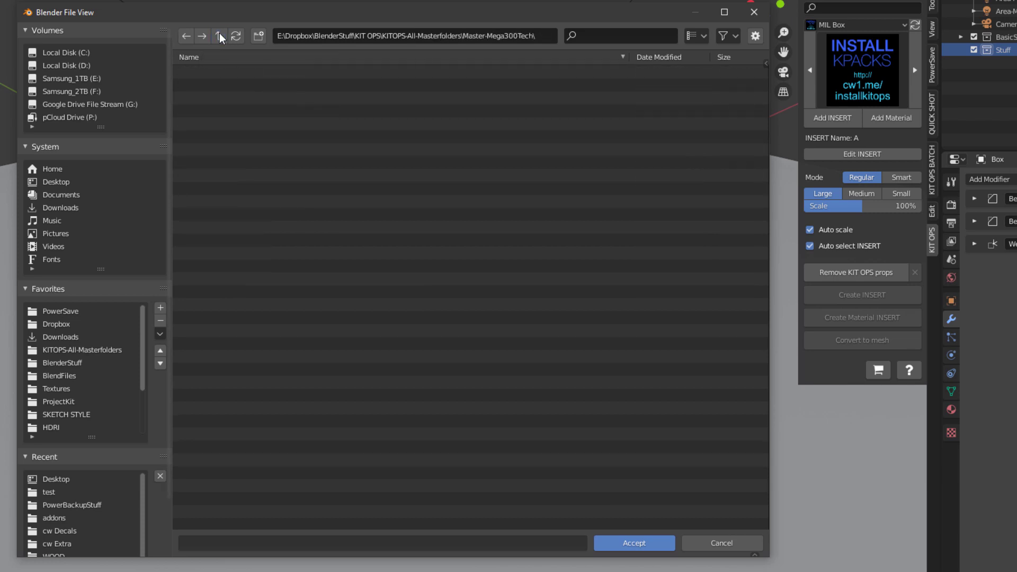
click(633, 543)
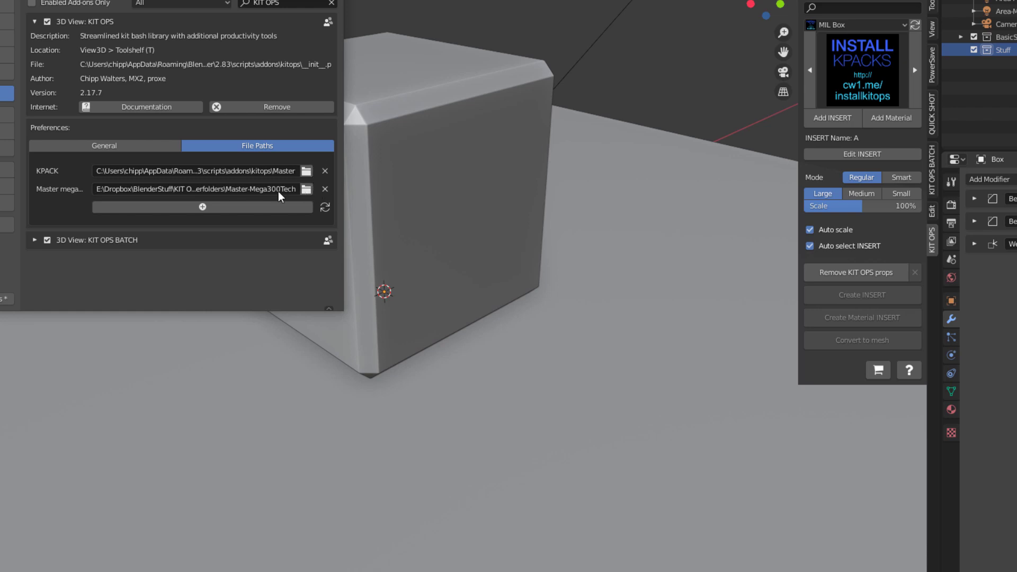
Step: Add a third KPACK path at EEVEE-Materials, checking the cw Dirty subfolder first
click(202, 208)
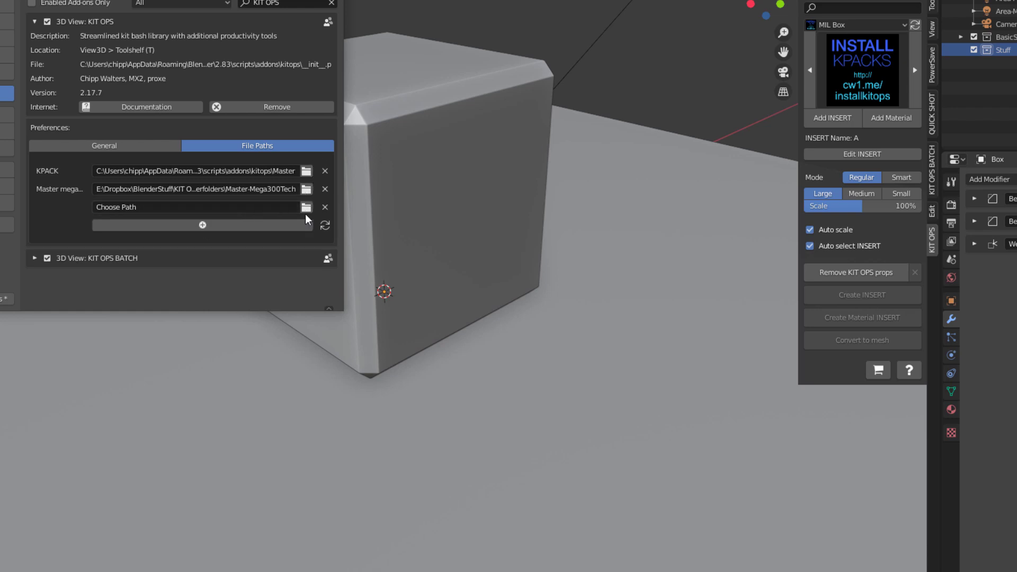
click(307, 208)
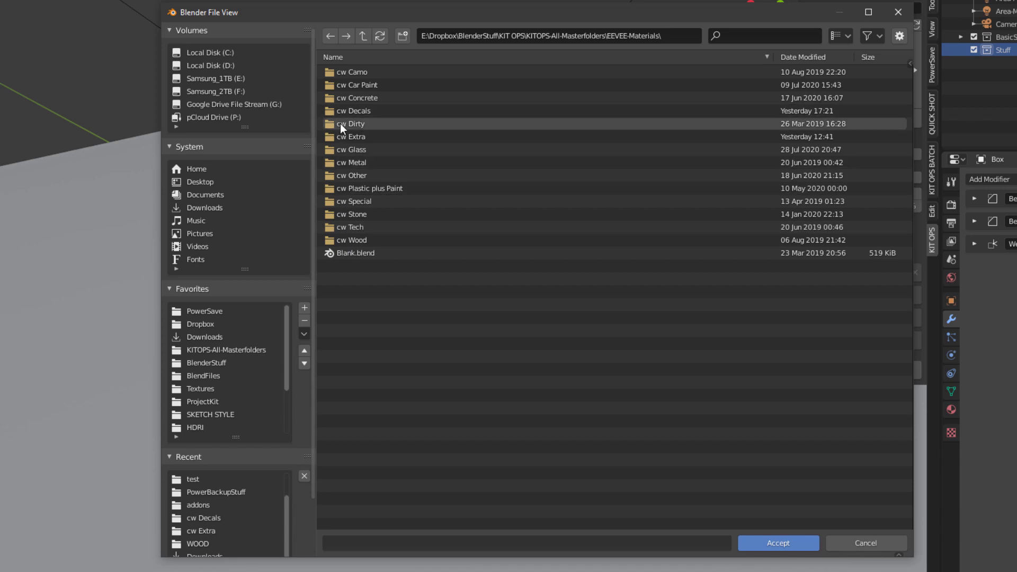
double_click(354, 123)
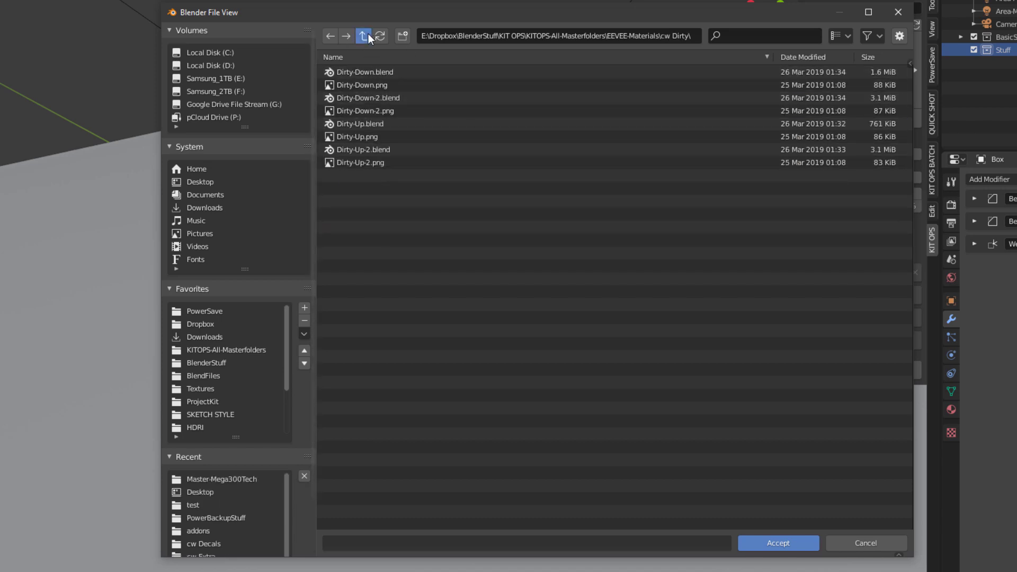
click(777, 543)
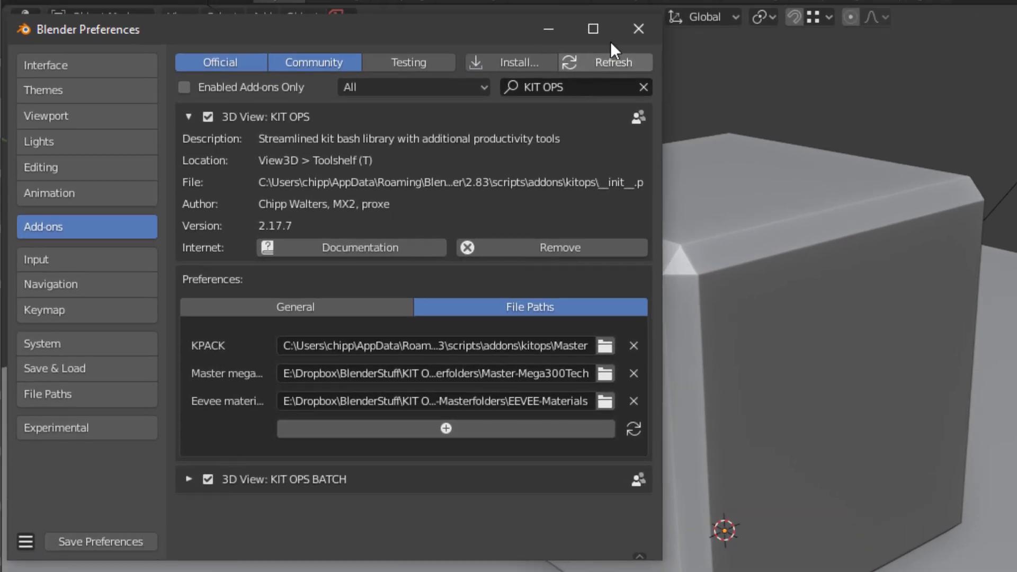
Step: Close Preferences so the KPACK list shows the new MA and cw packs
click(638, 29)
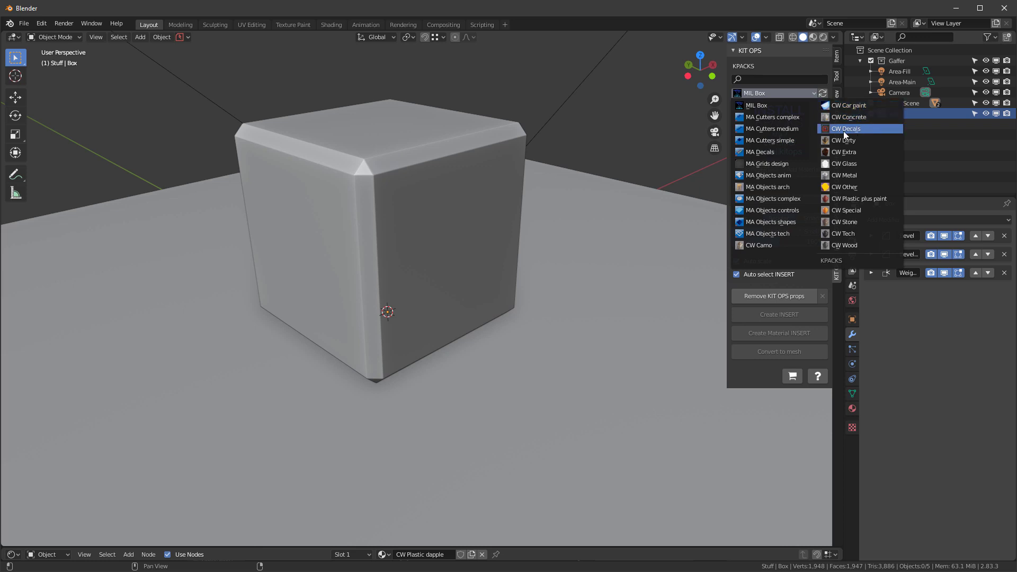
Step: Apply the blue Plastic medium material from CW Plastic plus paint with Material Preview shading on
click(771, 128)
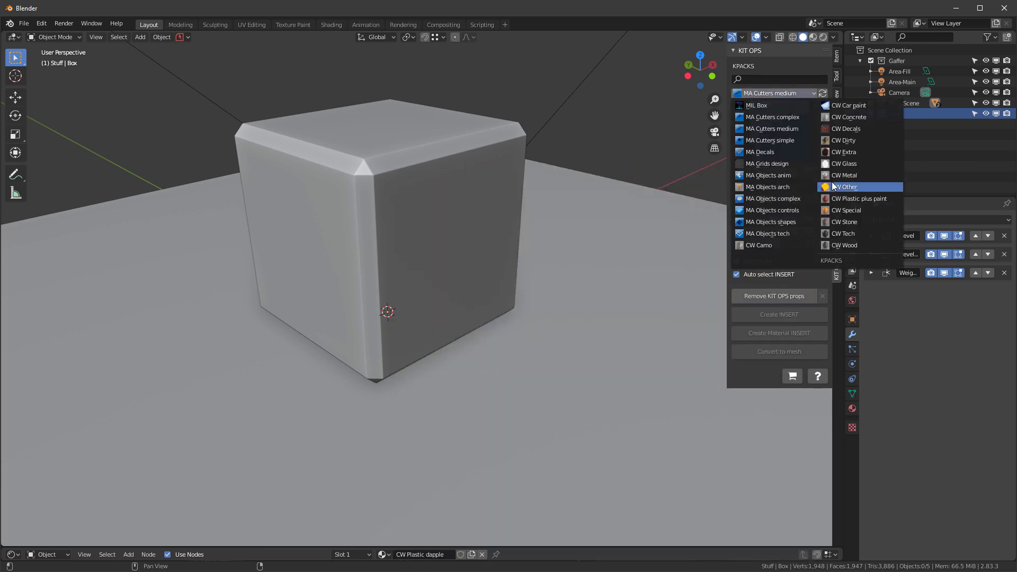
click(859, 199)
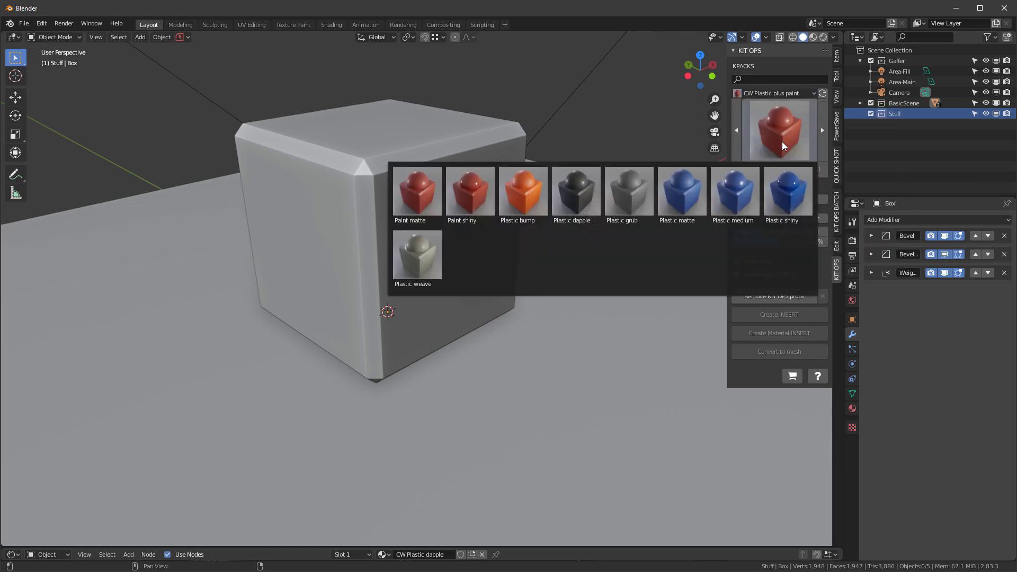
click(417, 190)
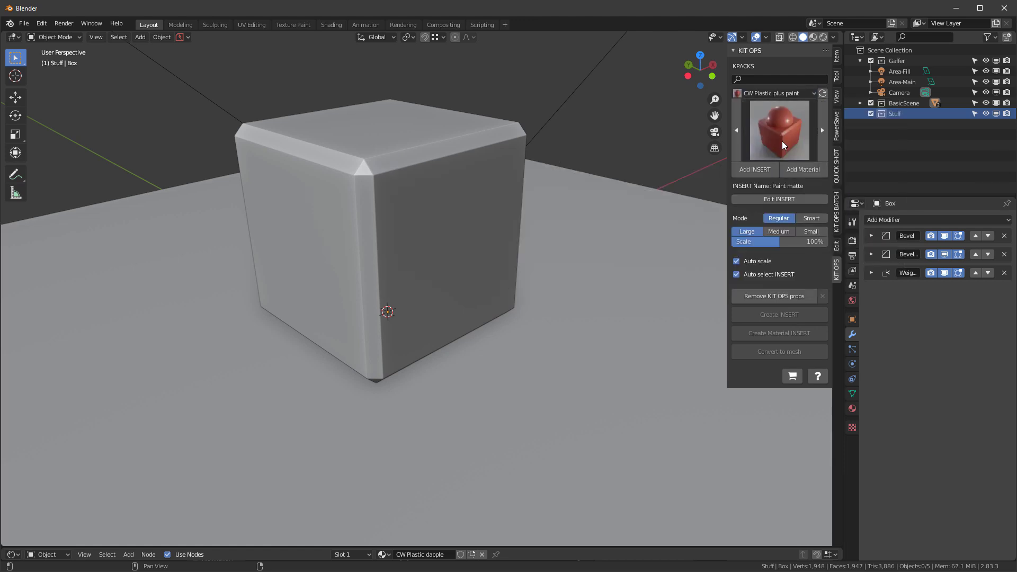
click(802, 170)
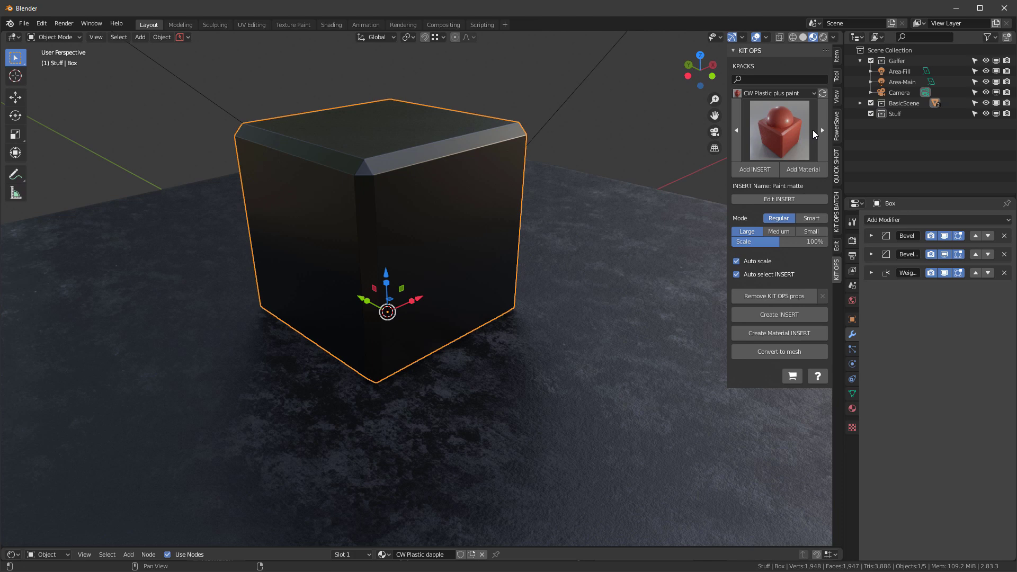
click(821, 131)
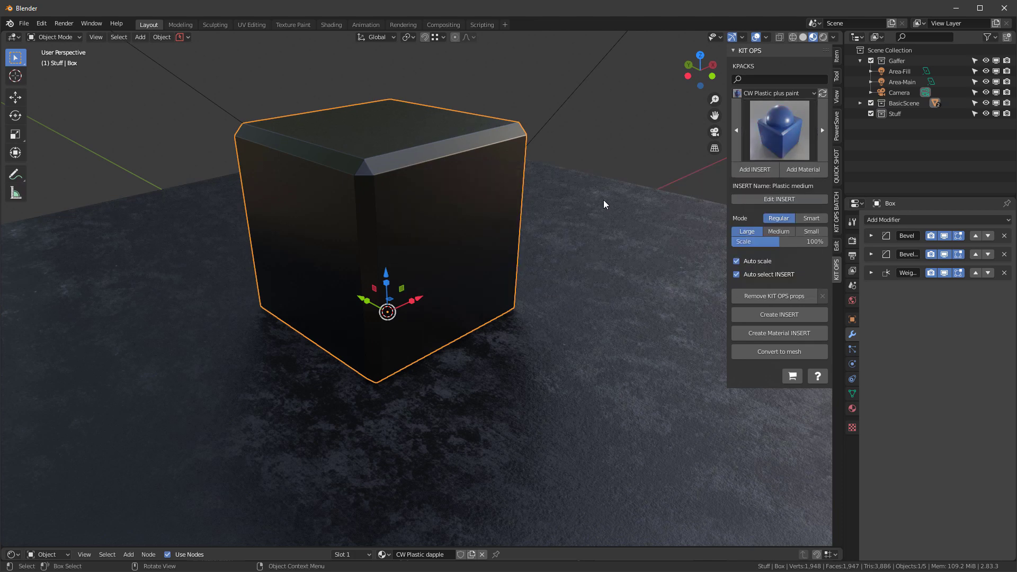
click(802, 169)
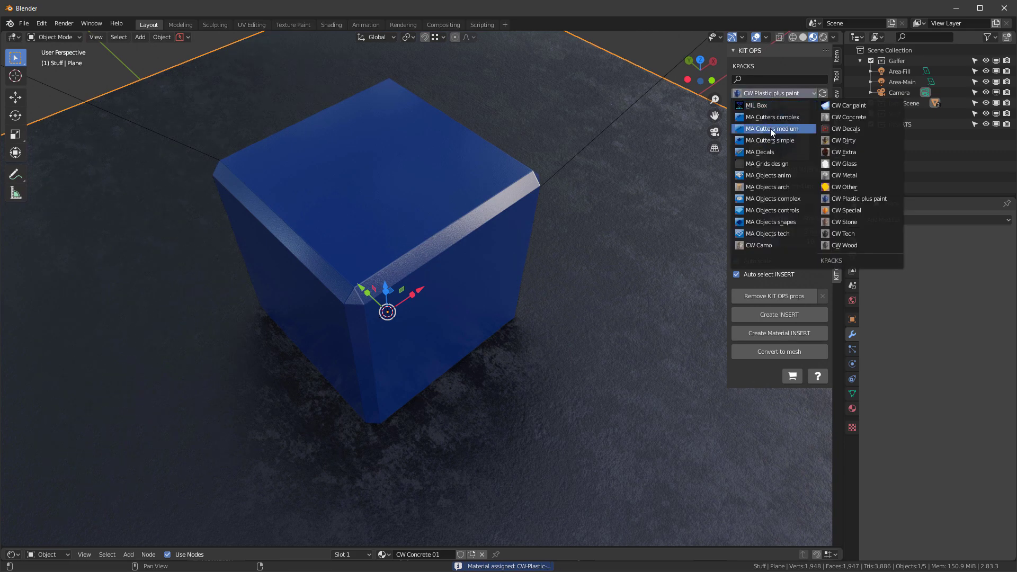
Step: Add the ADV Cube3 1 cutter from MA Cutters medium onto the blue cube's top
click(772, 128)
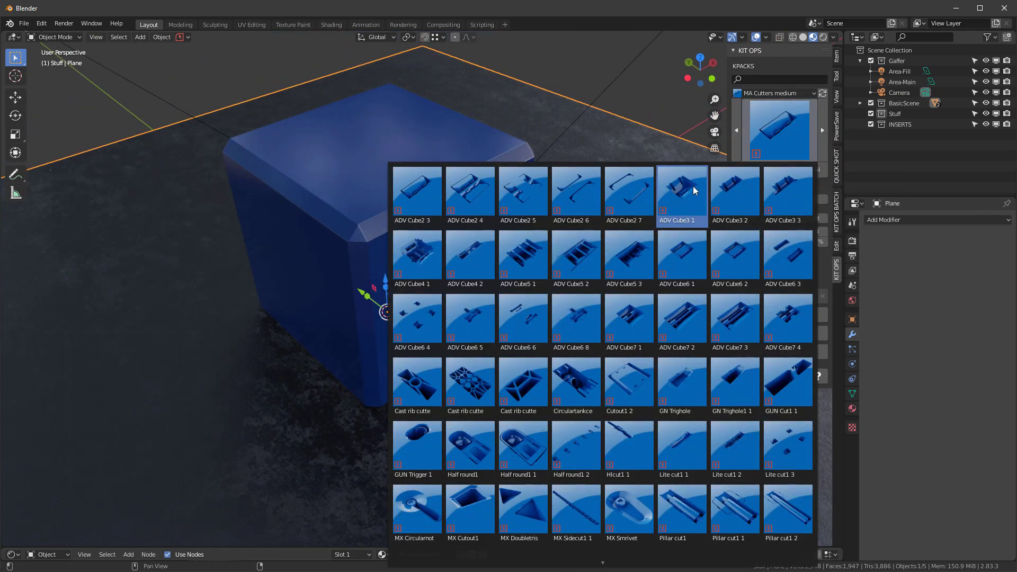
click(682, 189)
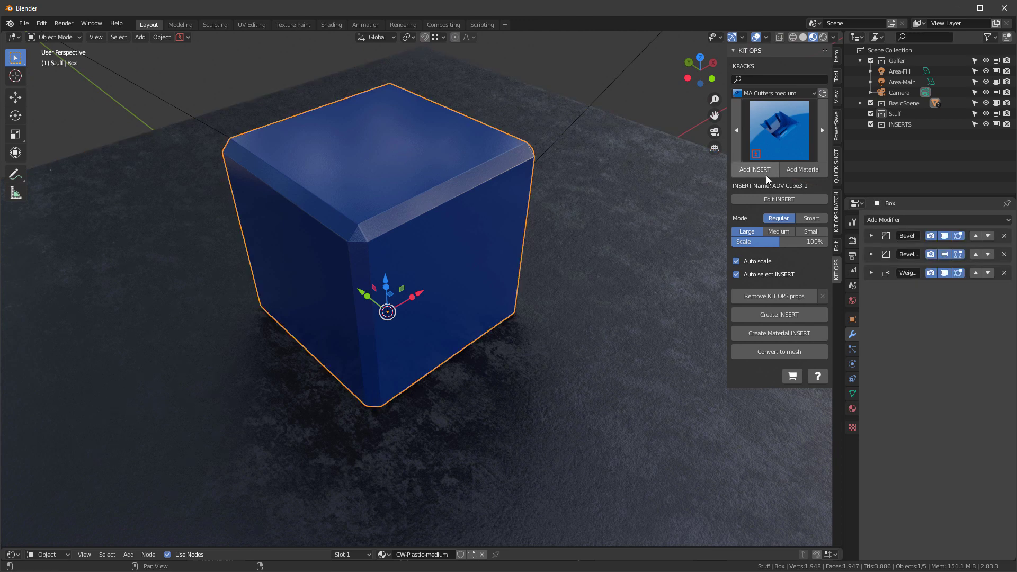
click(754, 169)
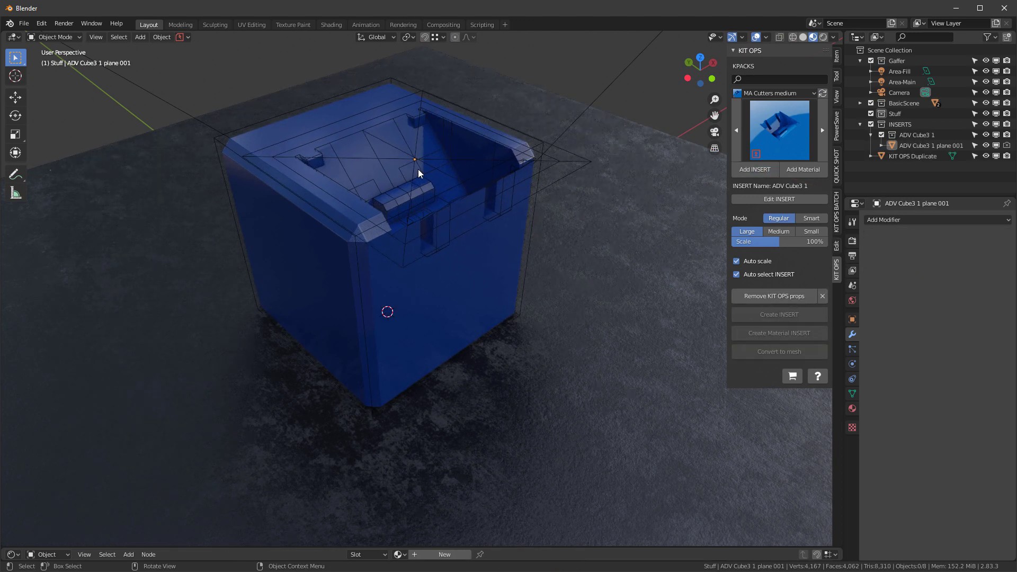